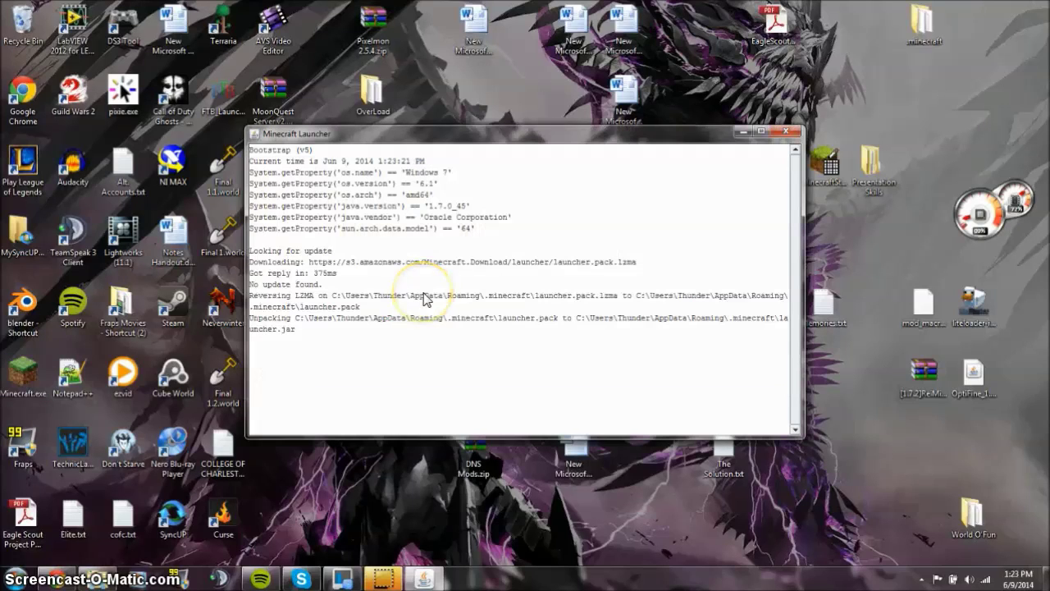
pyautogui.moveTo(466, 292)
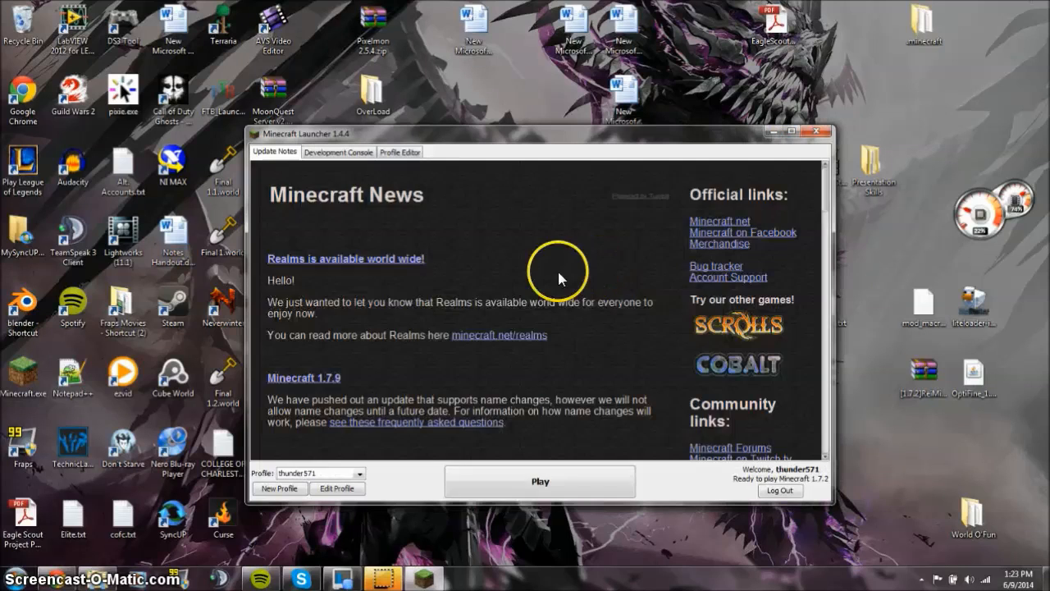
pyautogui.moveTo(365, 430)
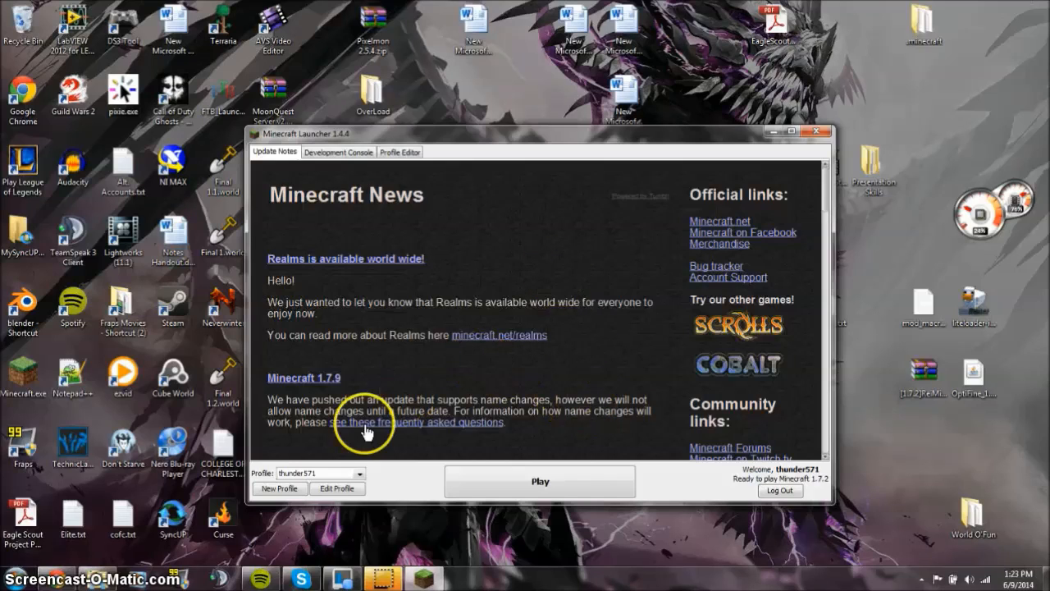
pyautogui.moveTo(474, 361)
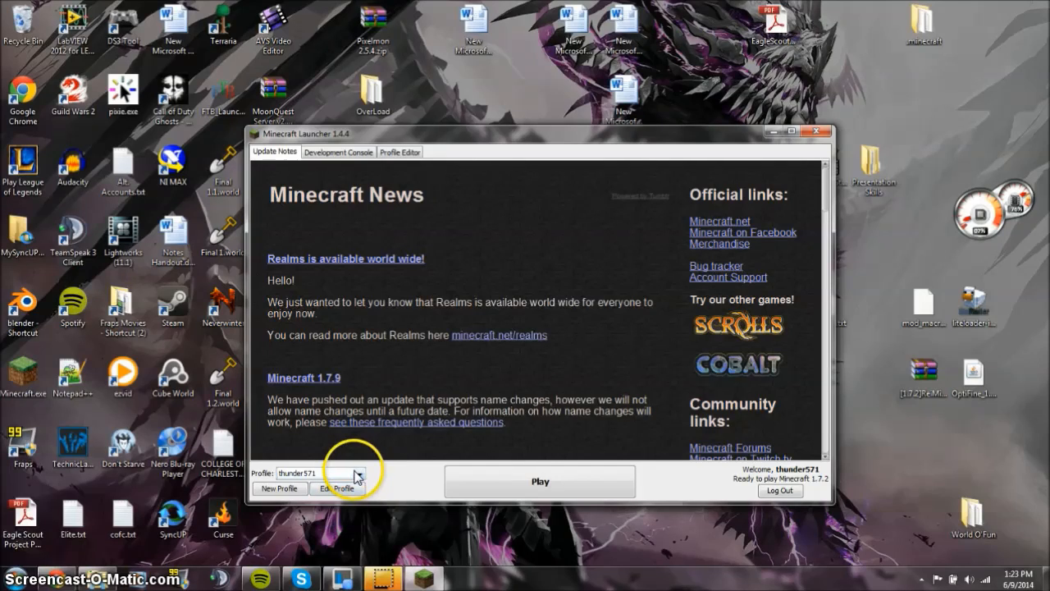
pyautogui.moveTo(894, 49)
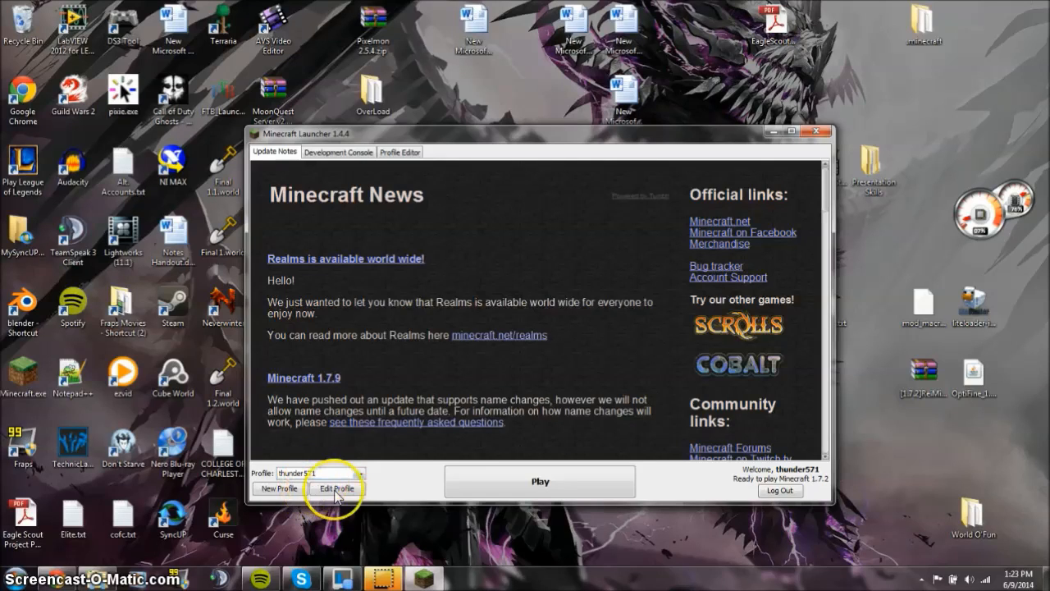
# Step: Open the current profile's settings to check it uses release 1.7.2
pyautogui.click(336, 488)
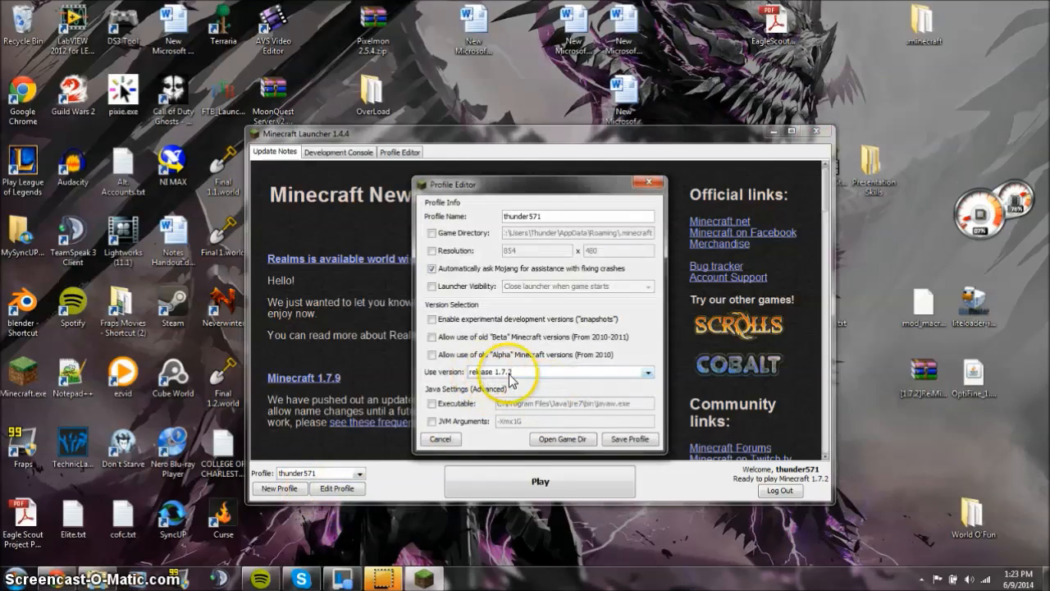
pyautogui.moveTo(631, 378)
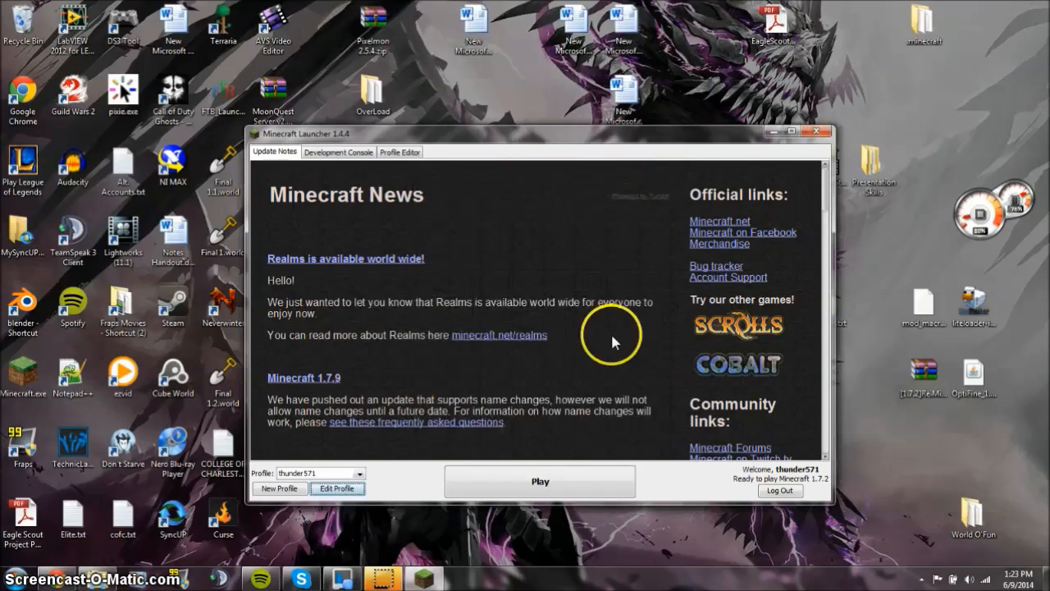
pyautogui.moveTo(512, 476)
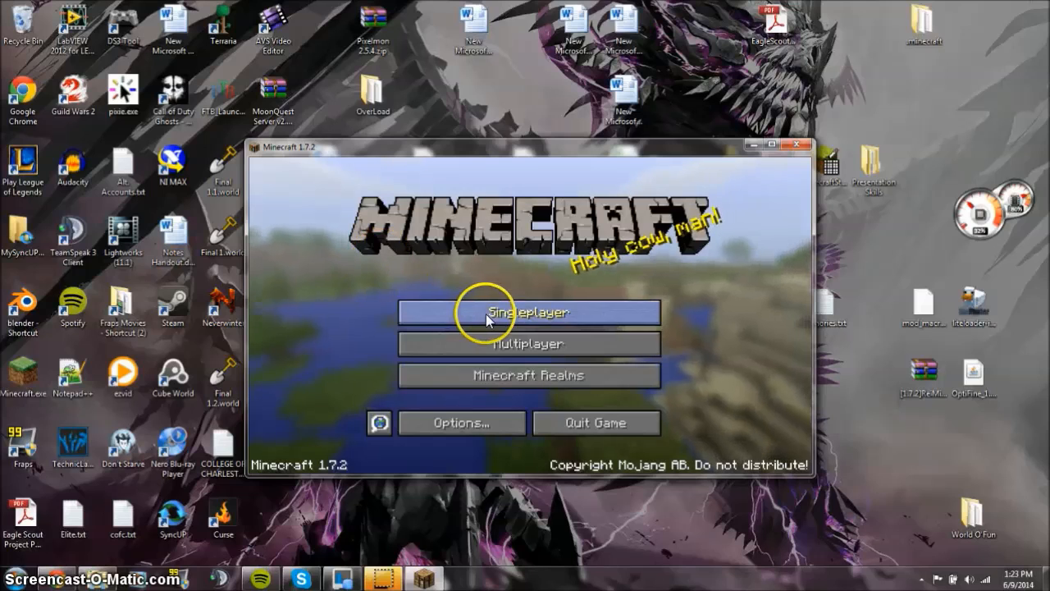
# Step: Create a new Singleplayer survival world, then pause and close the game
pyautogui.click(527, 311)
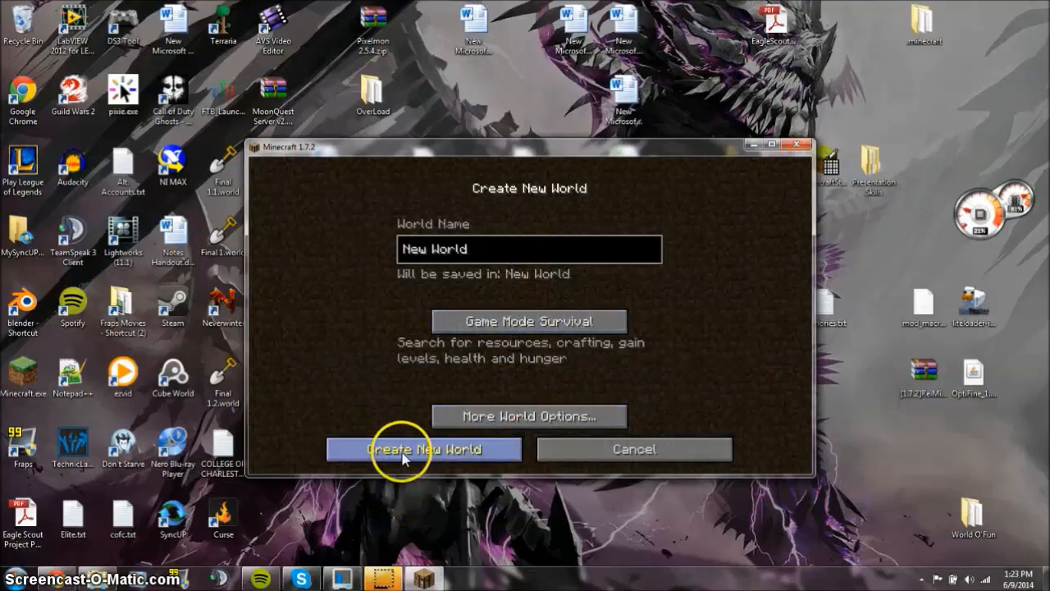
pyautogui.click(423, 449)
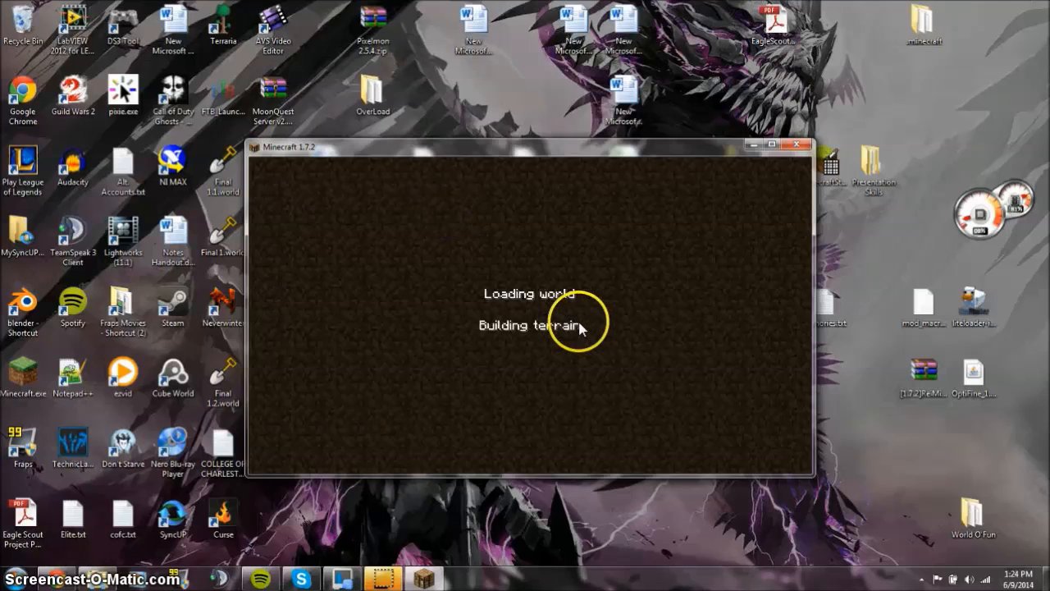
pyautogui.moveTo(586, 307)
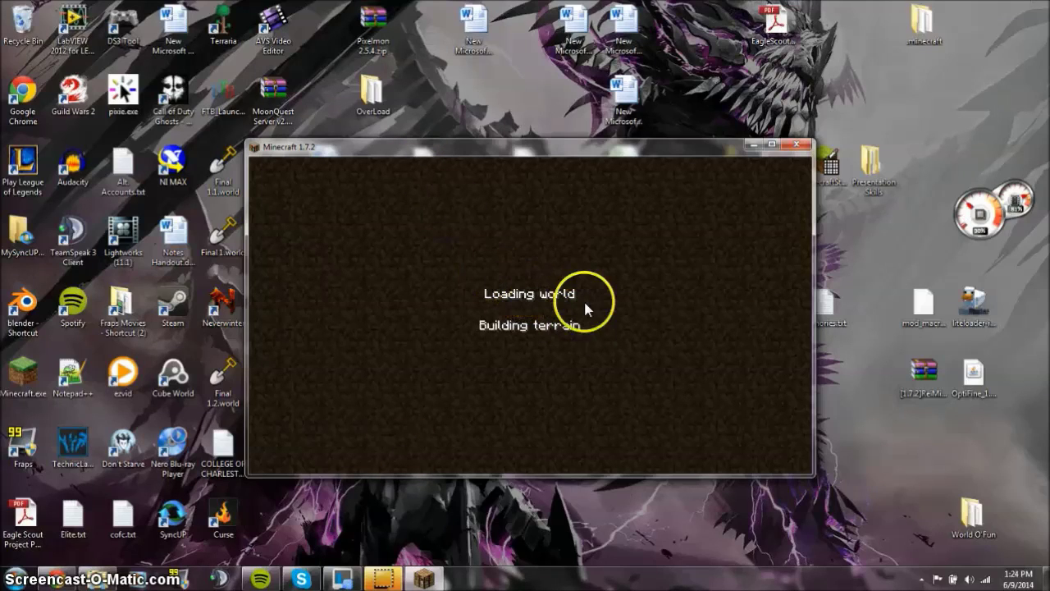
pyautogui.moveTo(480, 298)
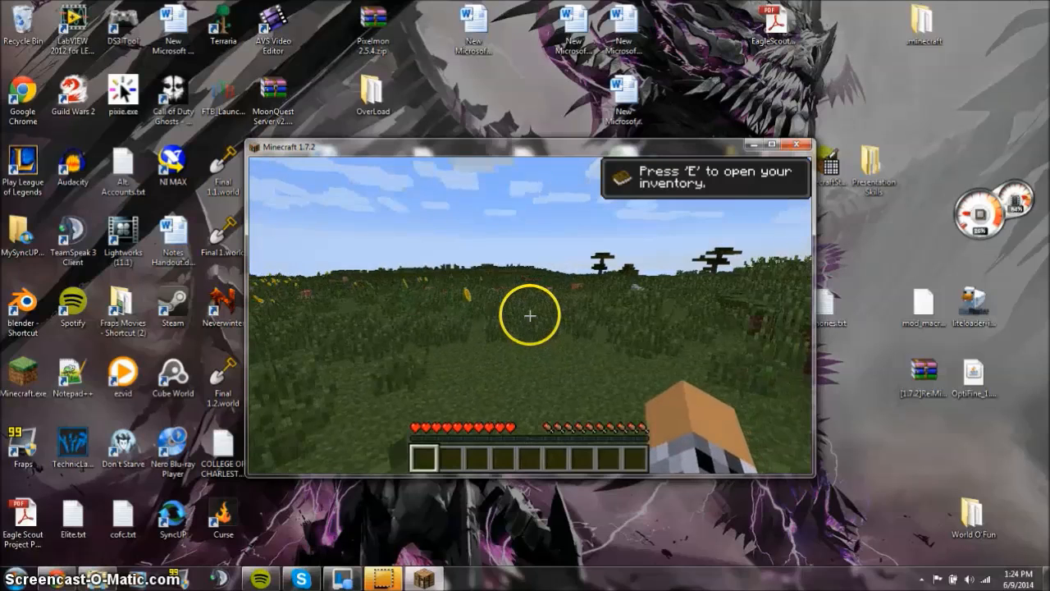
pyautogui.press('Escape')
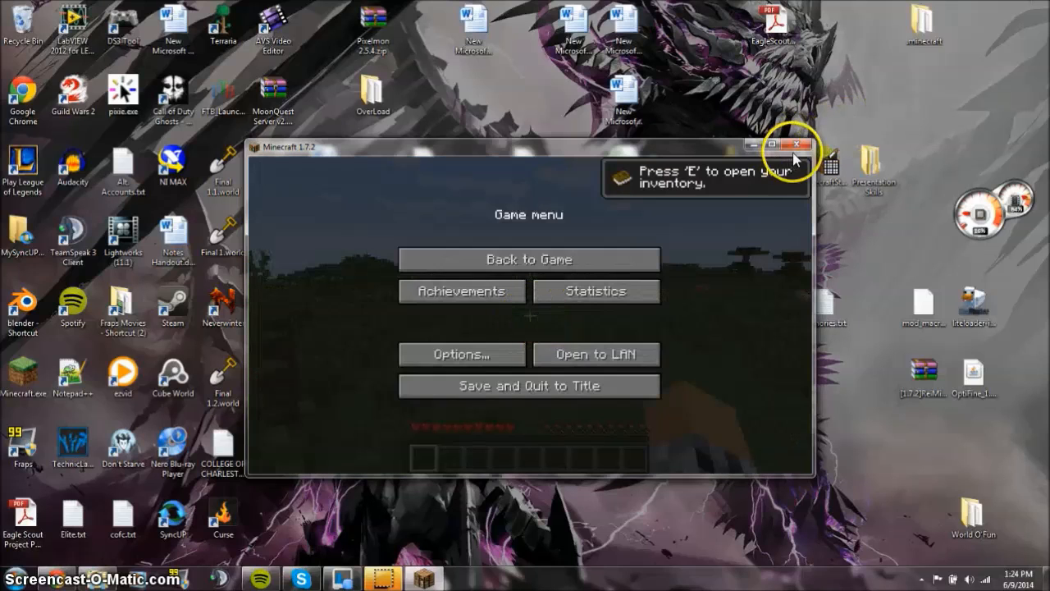
pyautogui.click(795, 145)
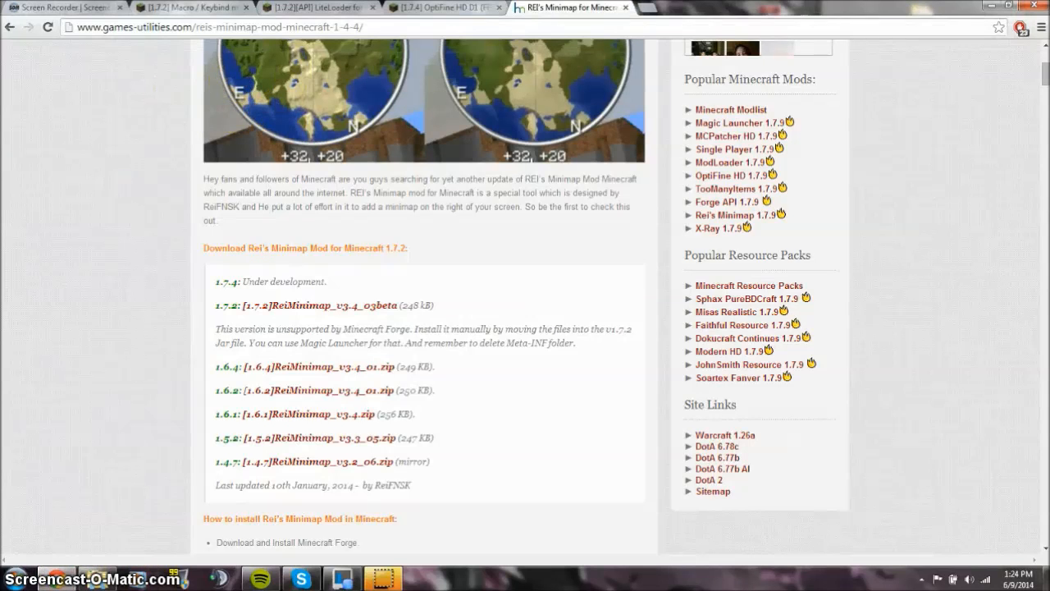
# Step: Review the Macro/Keybind, OptiFine, Rei's Minimap and LiteLoader tabs, ending on OptiFine
pyautogui.click(193, 7)
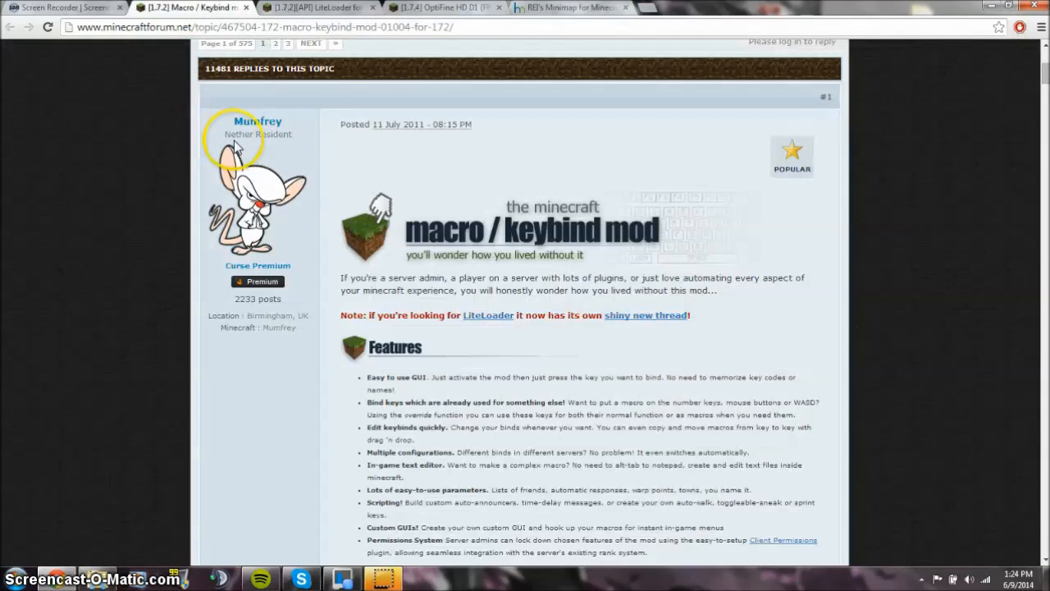
pyautogui.click(443, 7)
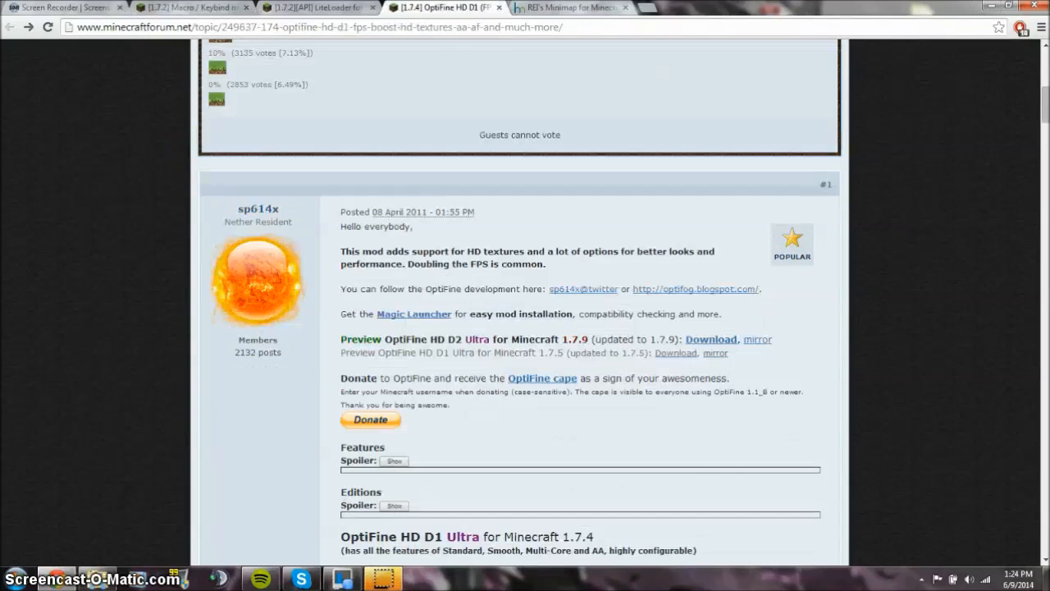
pyautogui.click(570, 8)
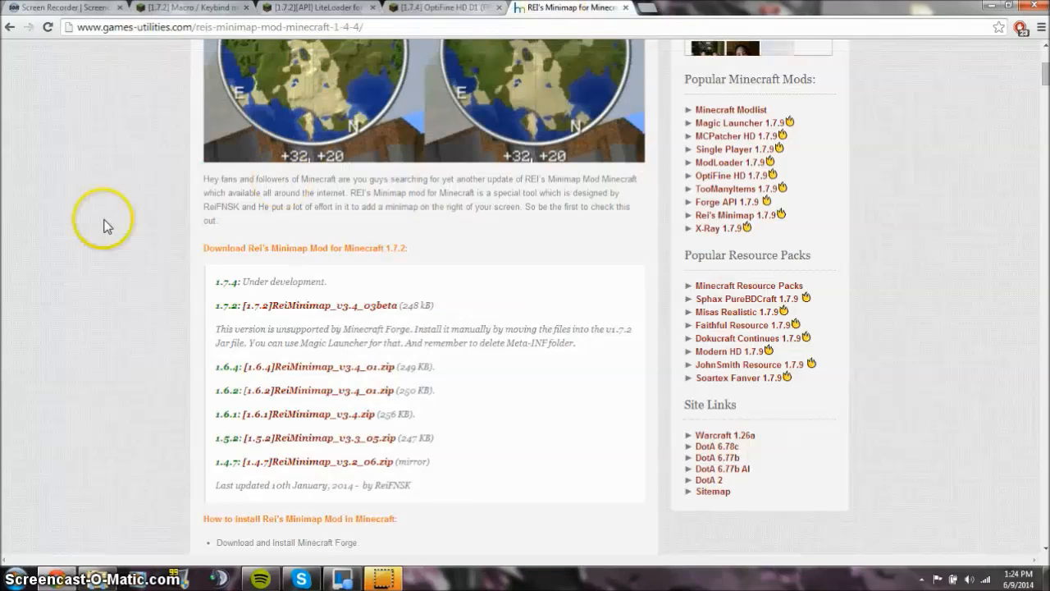
pyautogui.click(193, 7)
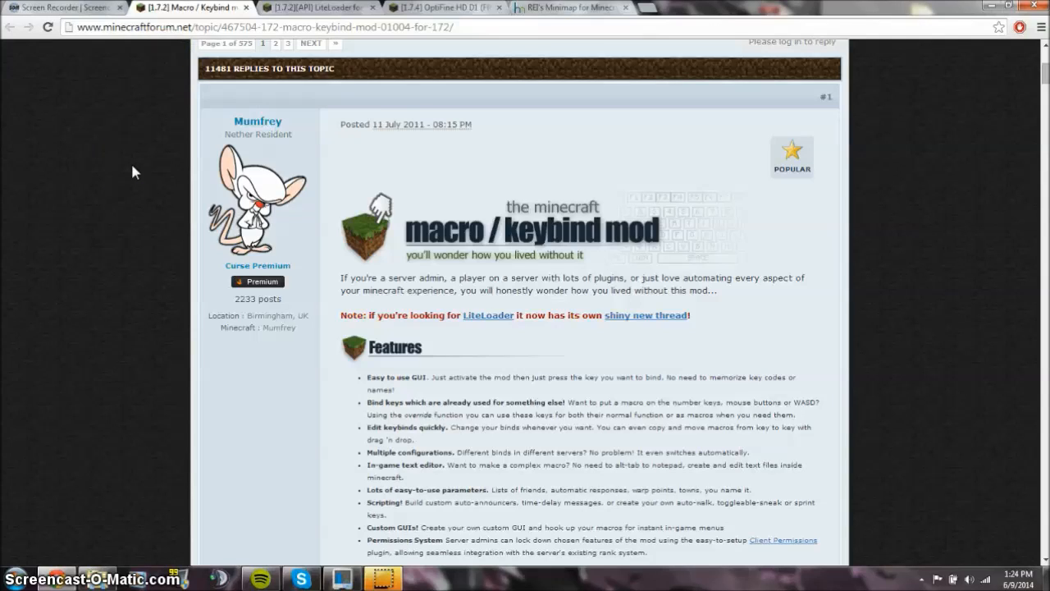
pyautogui.click(315, 8)
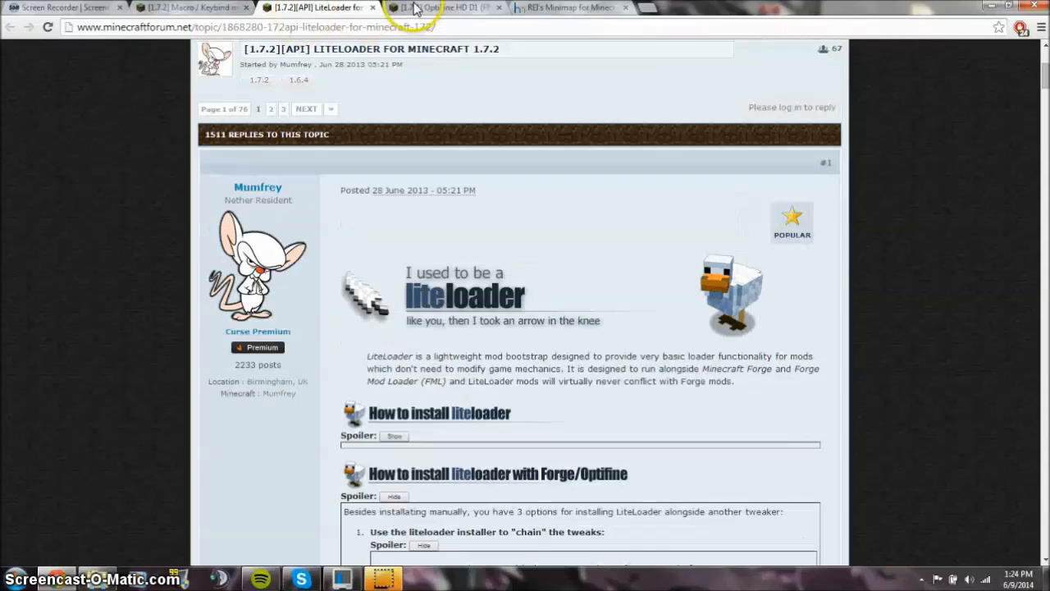
pyautogui.click(570, 7)
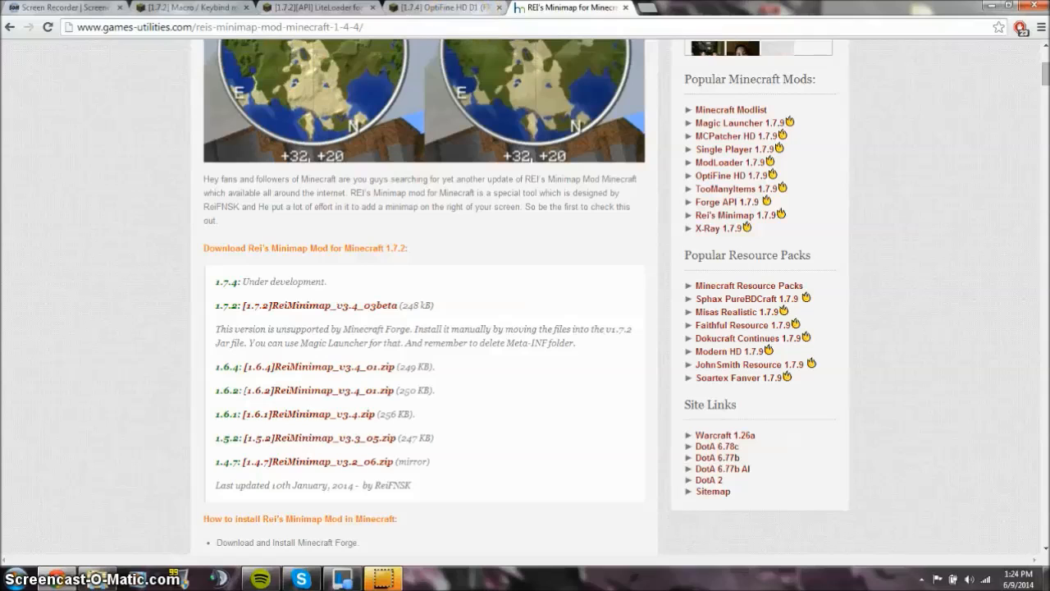
pyautogui.click(443, 7)
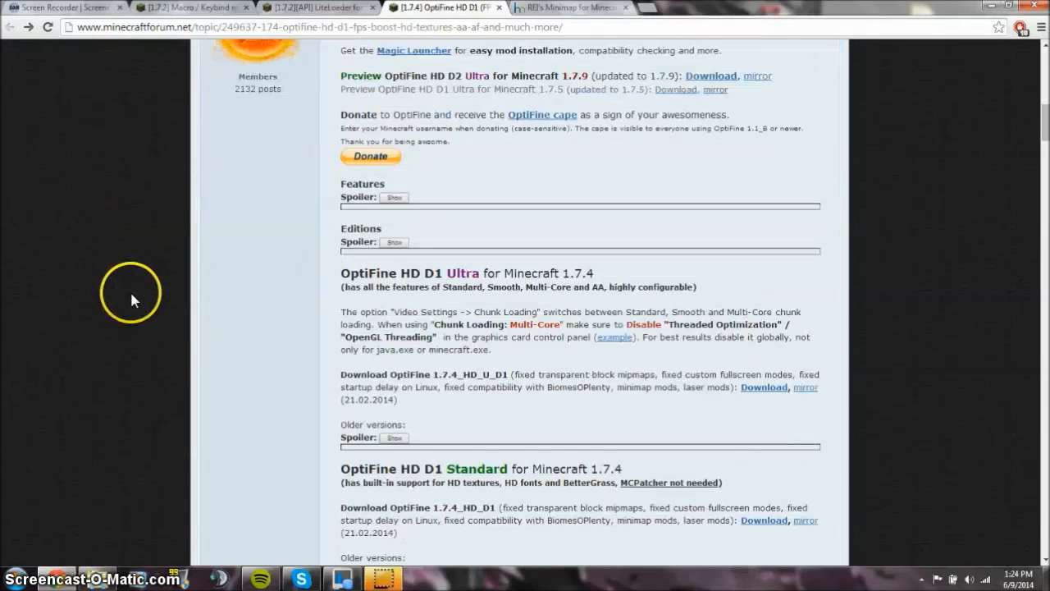
# Step: Expand the older OptiFine versions spoiler to find the 1.7.2_HD_D1 download
pyautogui.scroll(-3)
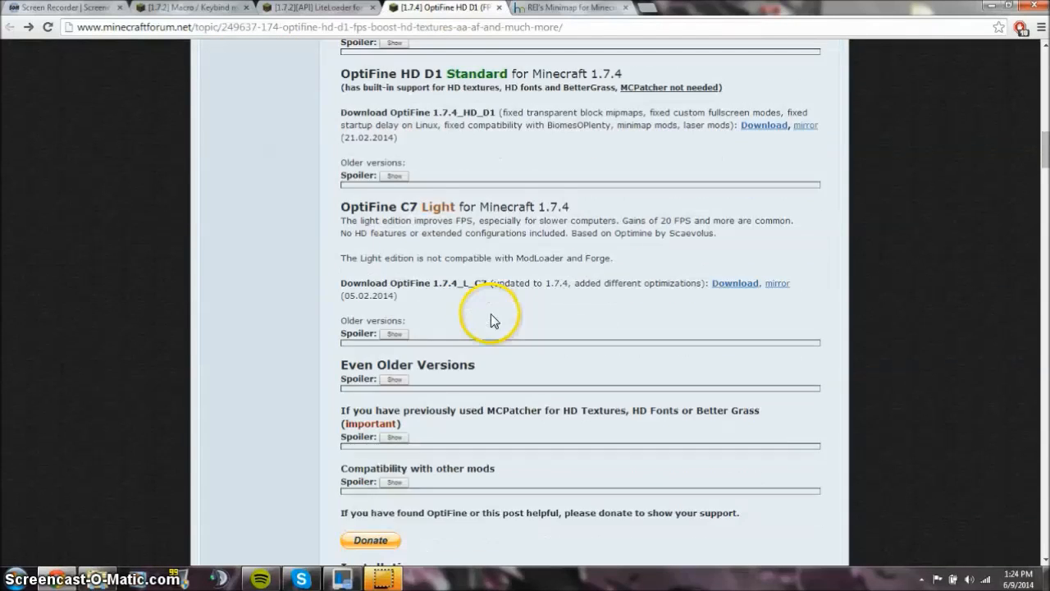
pyautogui.moveTo(377, 332)
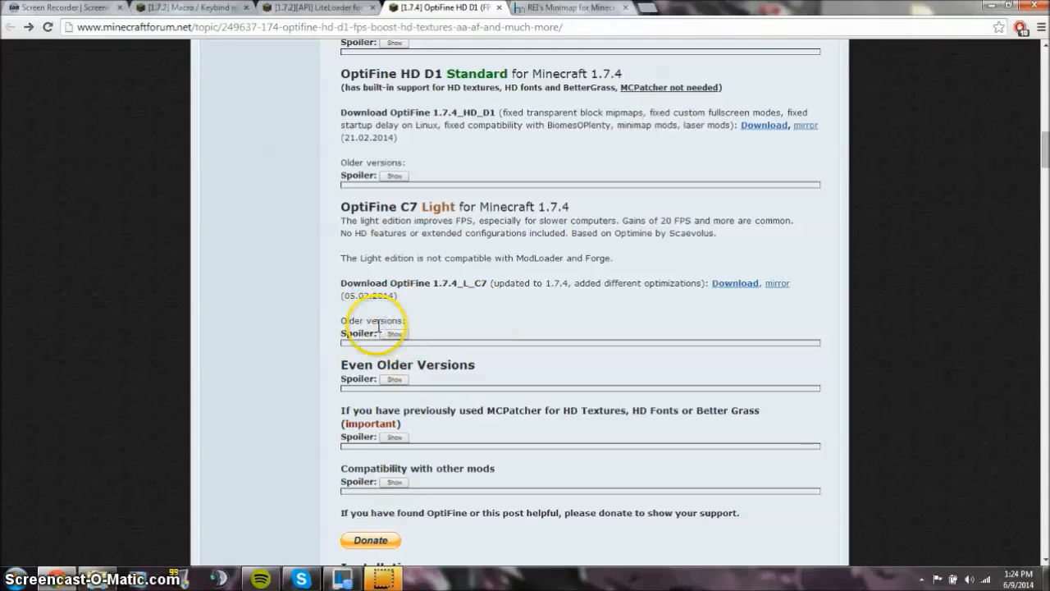
pyautogui.click(393, 333)
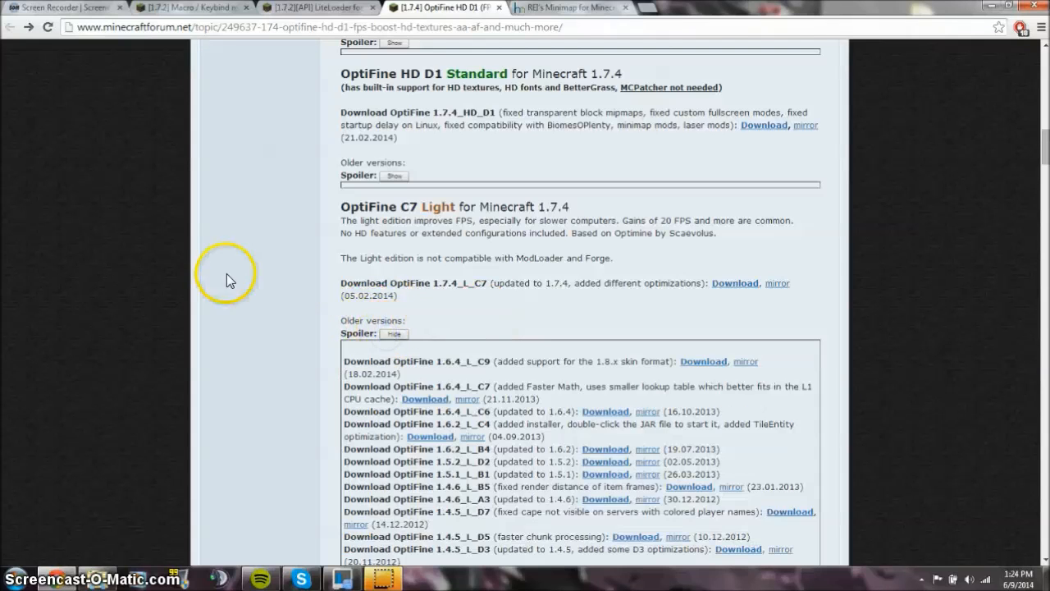
pyautogui.scroll(3)
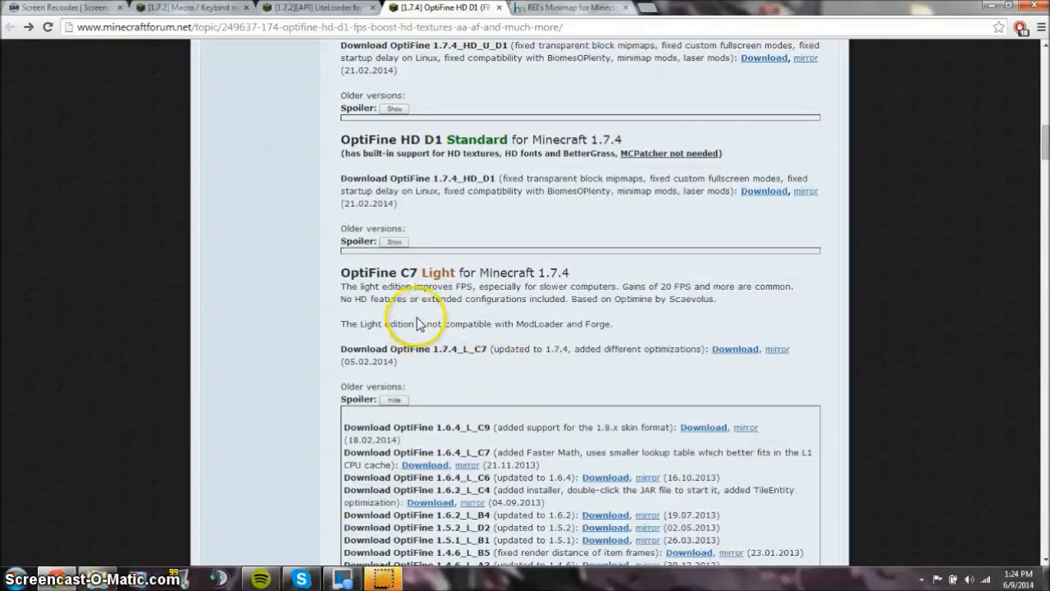
pyautogui.scroll(3)
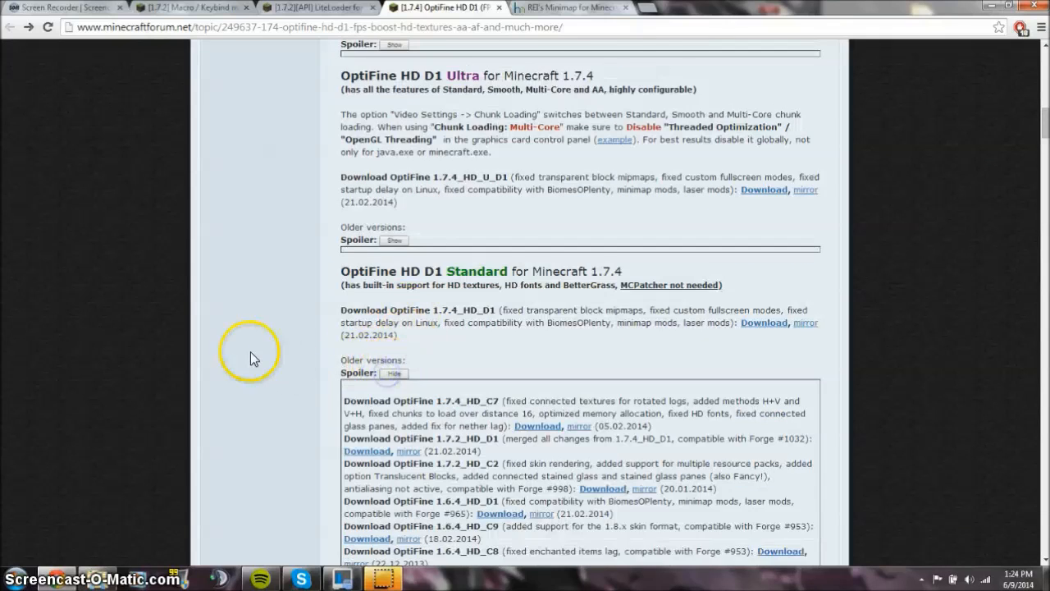
pyautogui.scroll(-3)
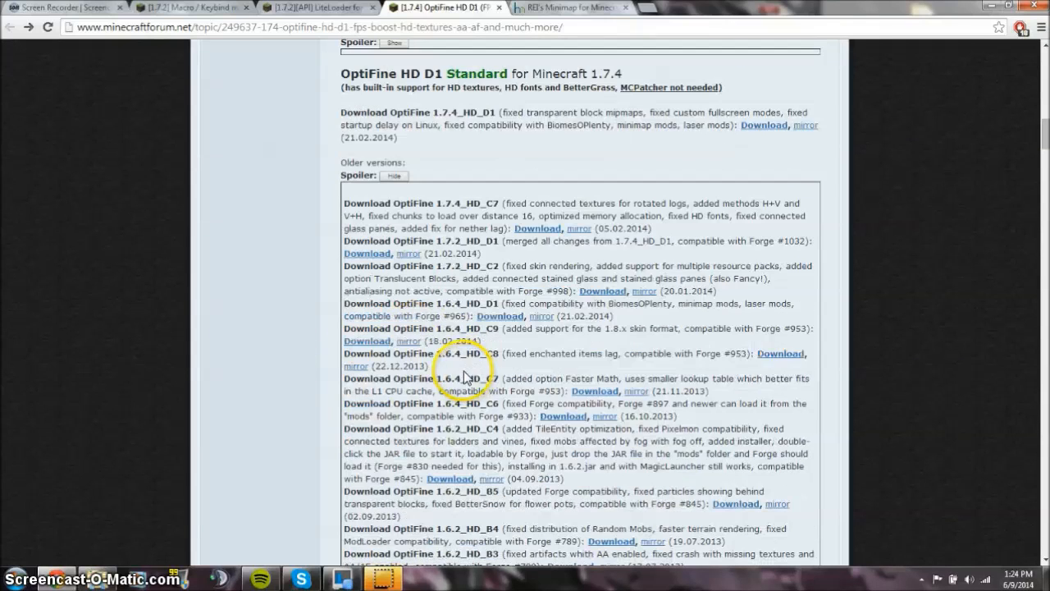
pyautogui.scroll(3)
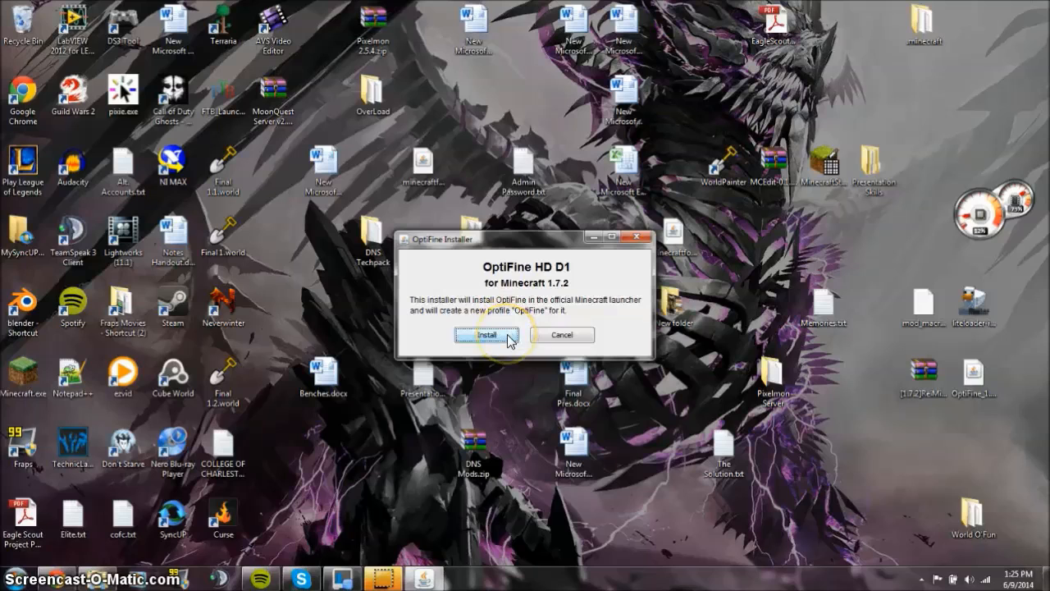
# Step: Install OptiFine HD D1 for 1.7.2 and dismiss the success message
pyautogui.click(486, 334)
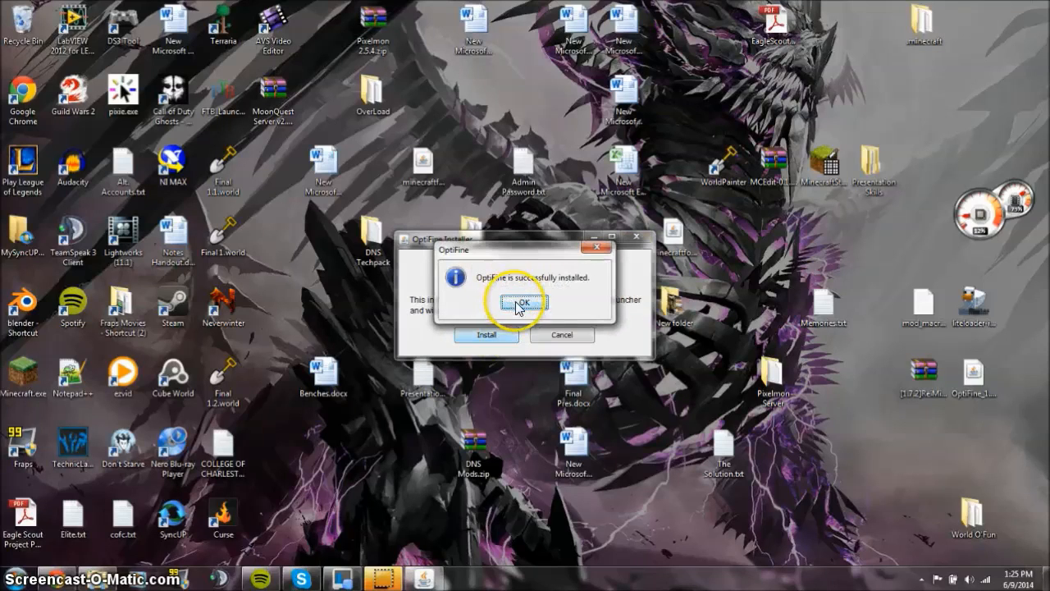
pyautogui.click(523, 301)
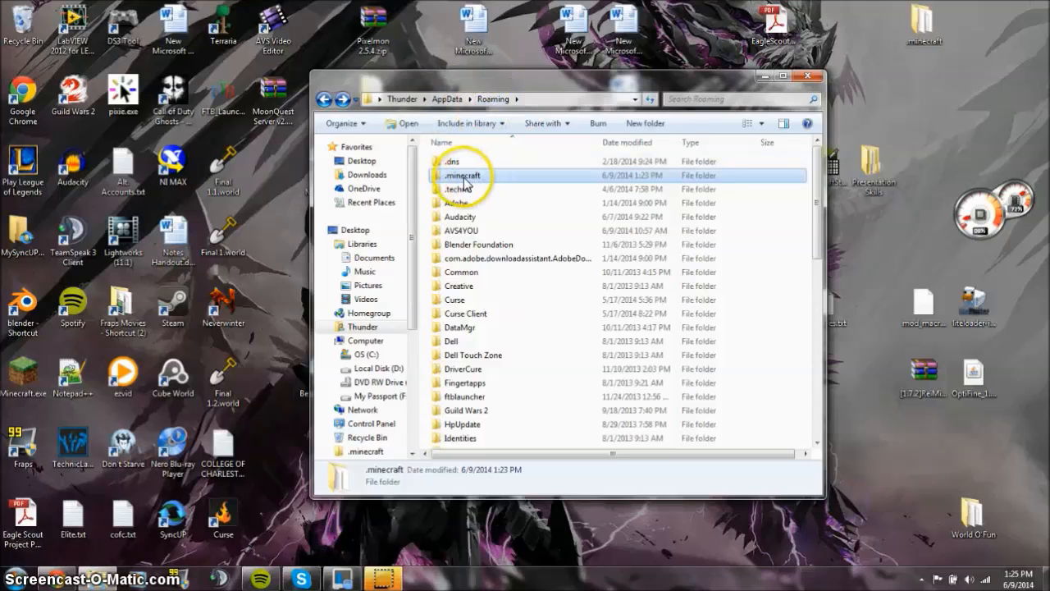
# Step: Open .minecraft from Roaming, then its versions folder
pyautogui.doubleClick(460, 174)
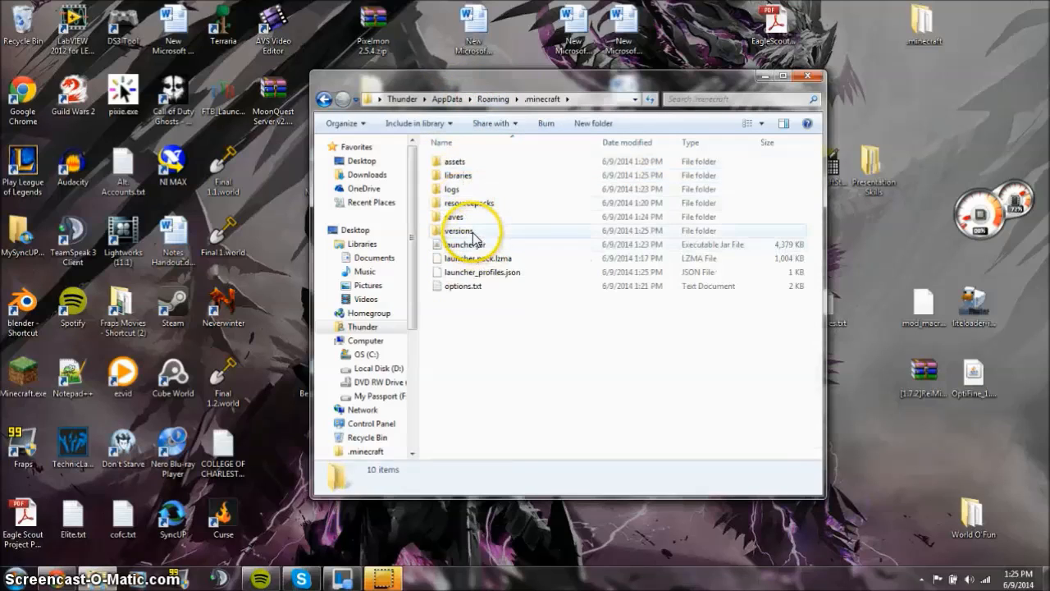
pyautogui.doubleClick(458, 229)
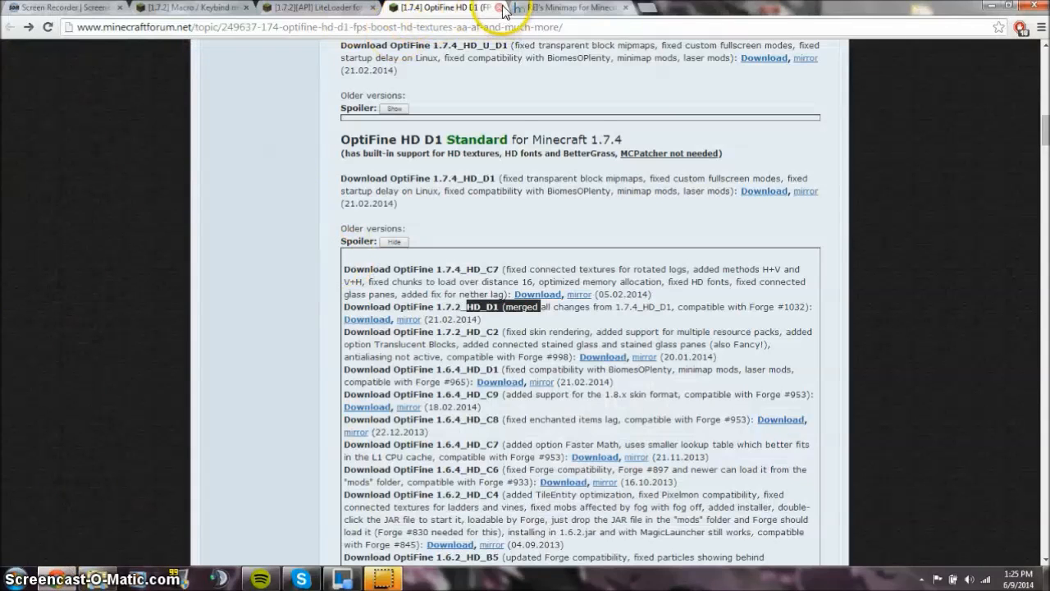
# Step: Go to the LiteLoader thread and collapse the second install option's instructions
pyautogui.click(501, 7)
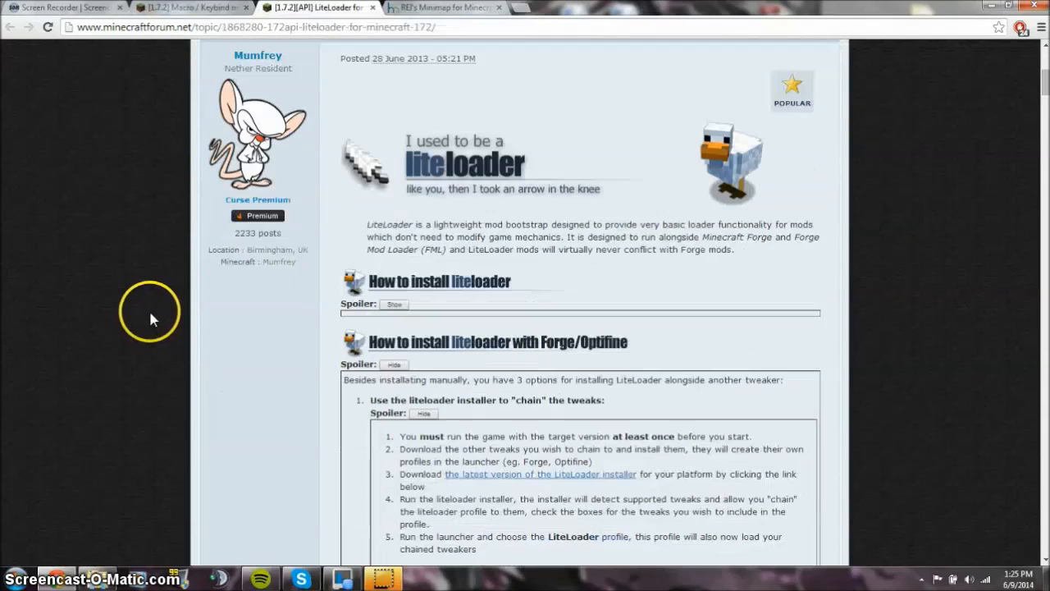
pyautogui.scroll(-3)
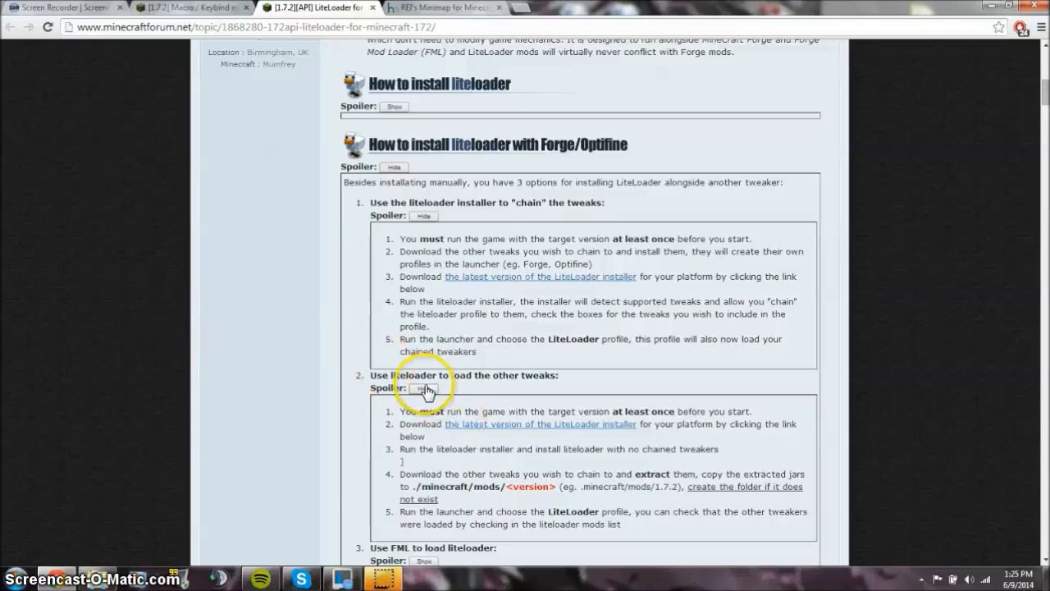
pyautogui.click(425, 388)
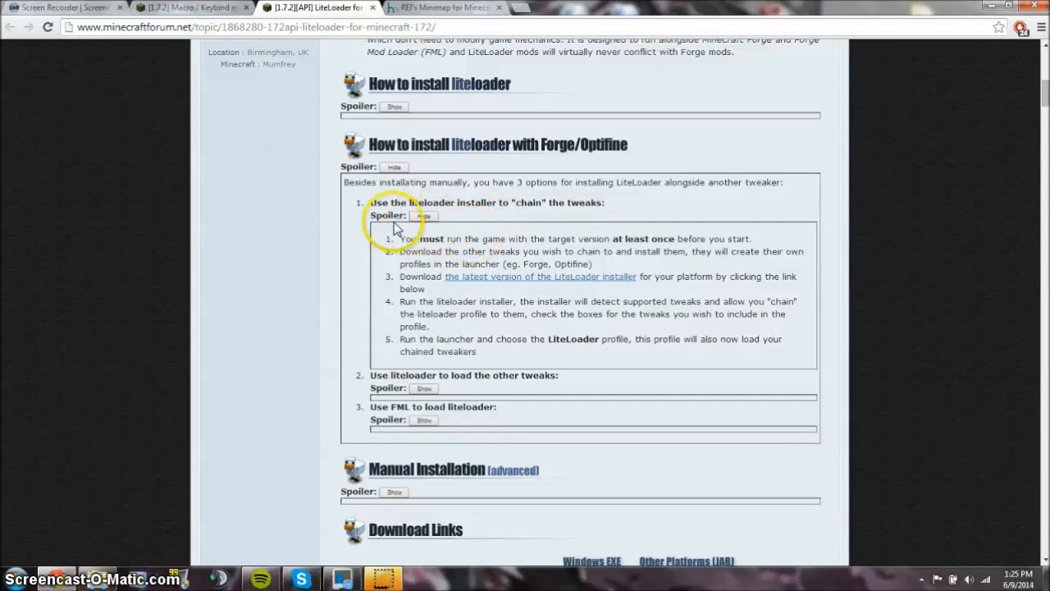
pyautogui.moveTo(424, 221)
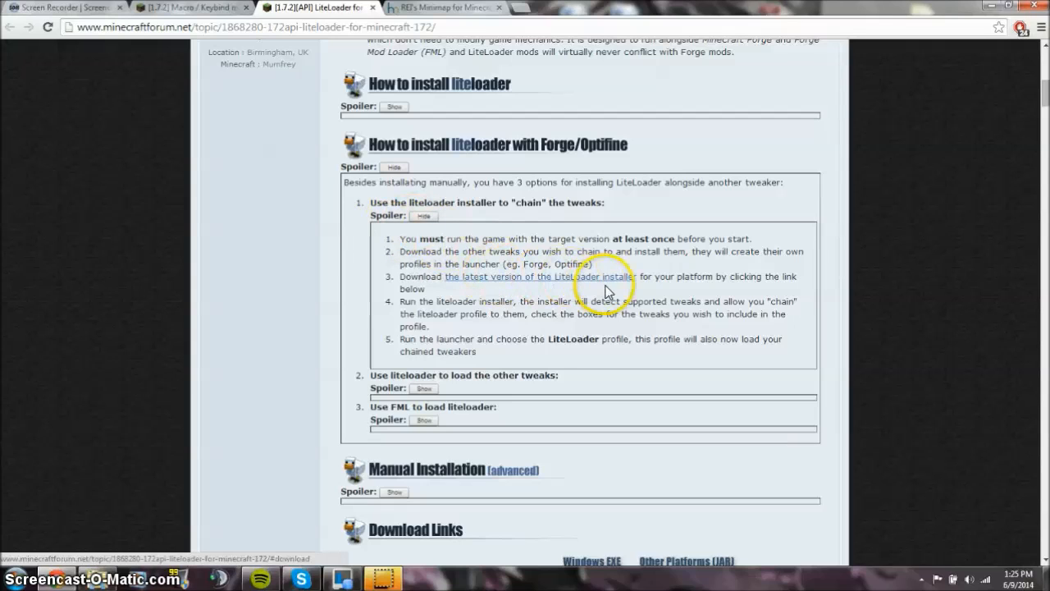
pyautogui.moveTo(480, 283)
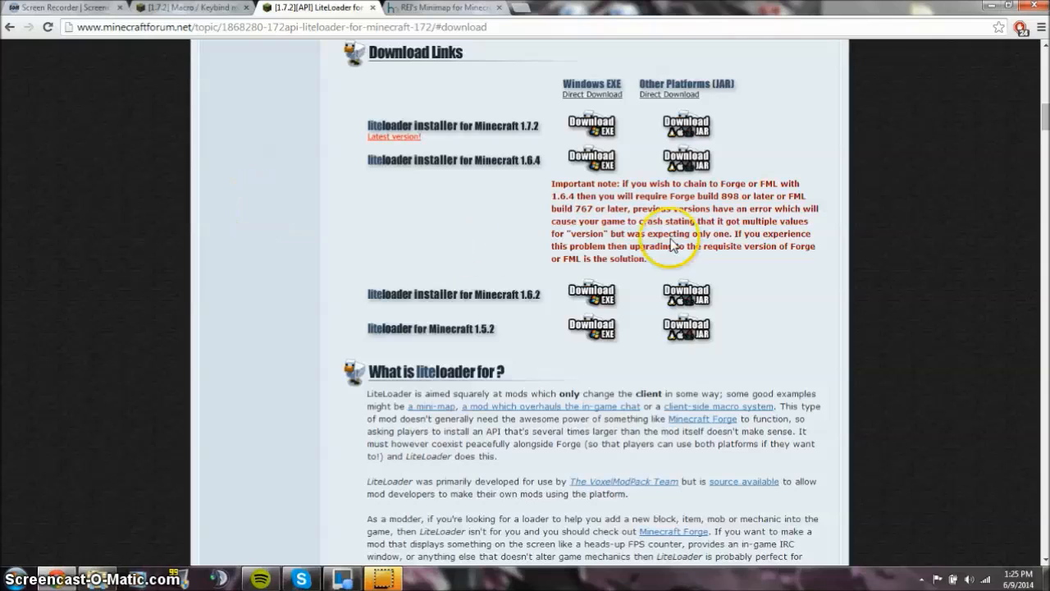
pyautogui.scroll(3)
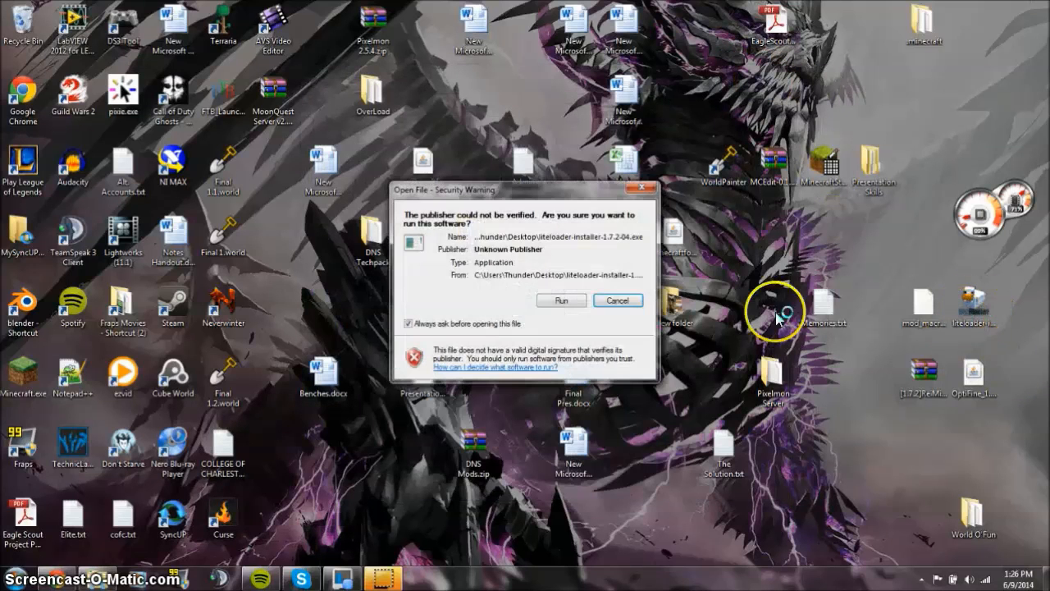
# Step: Run the LiteLoader installer with 'Chain to Optifine HD_D1' ticked and install
pyautogui.click(561, 299)
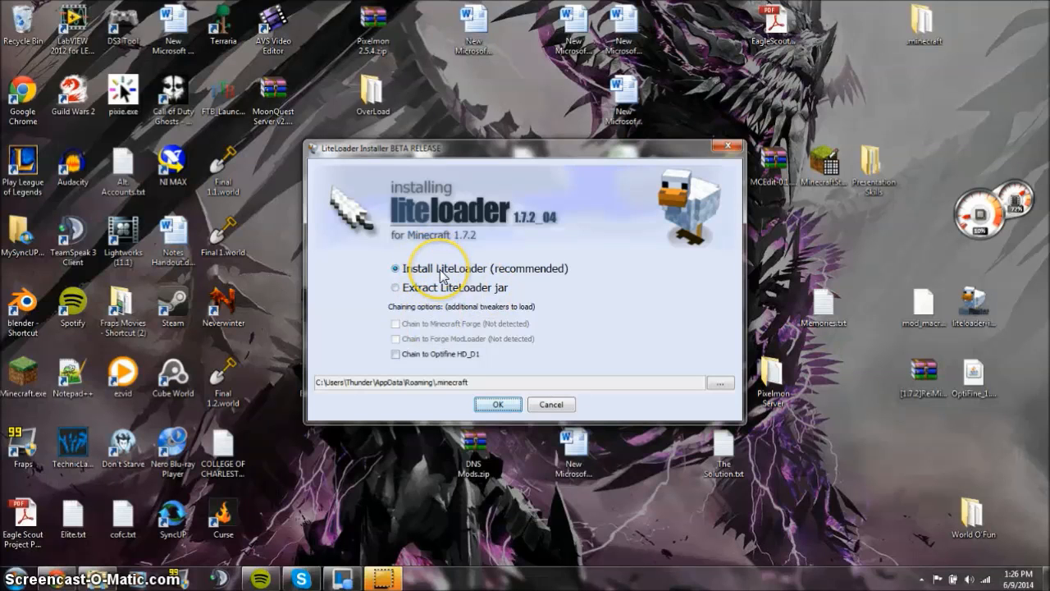
pyautogui.moveTo(442, 275)
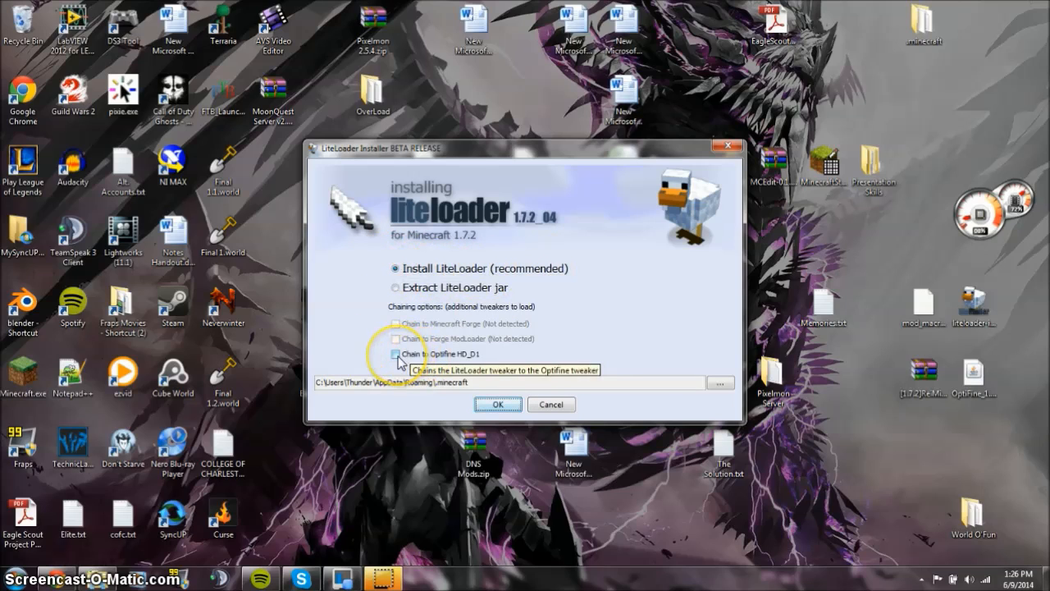
pyautogui.click(395, 353)
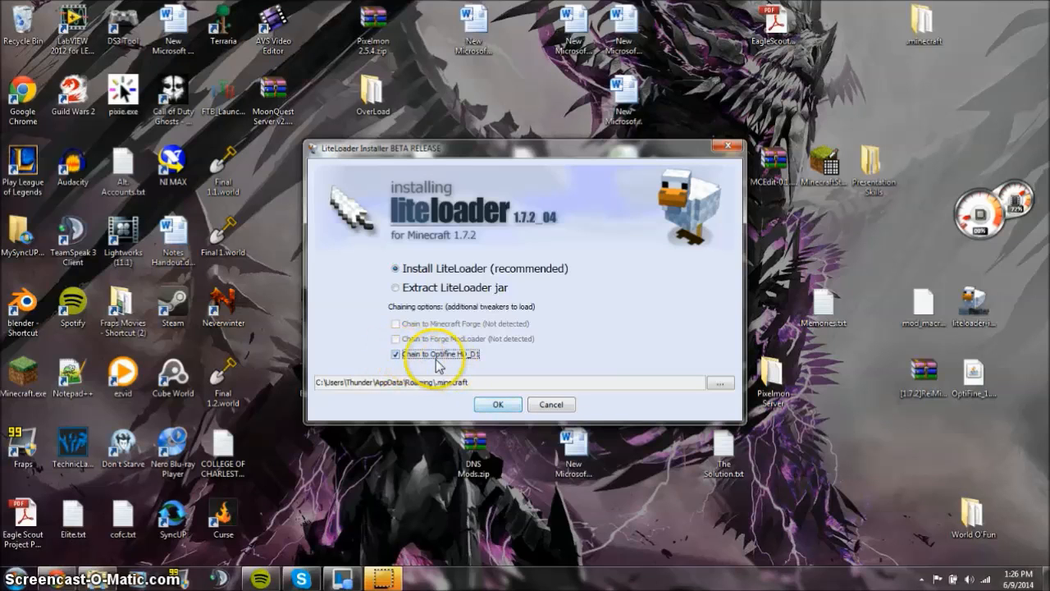
pyautogui.click(395, 353)
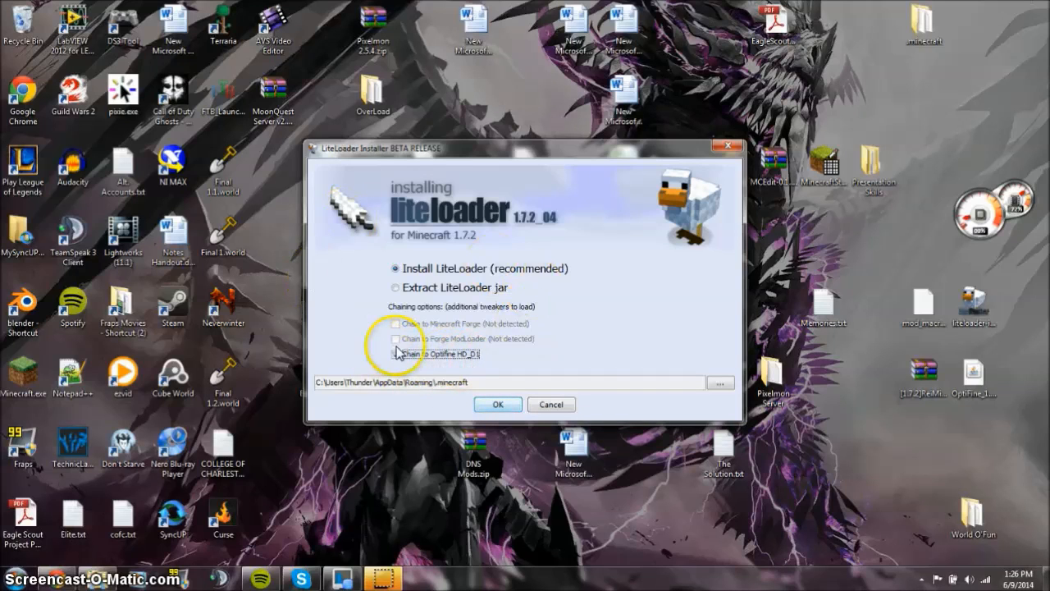
pyautogui.click(396, 353)
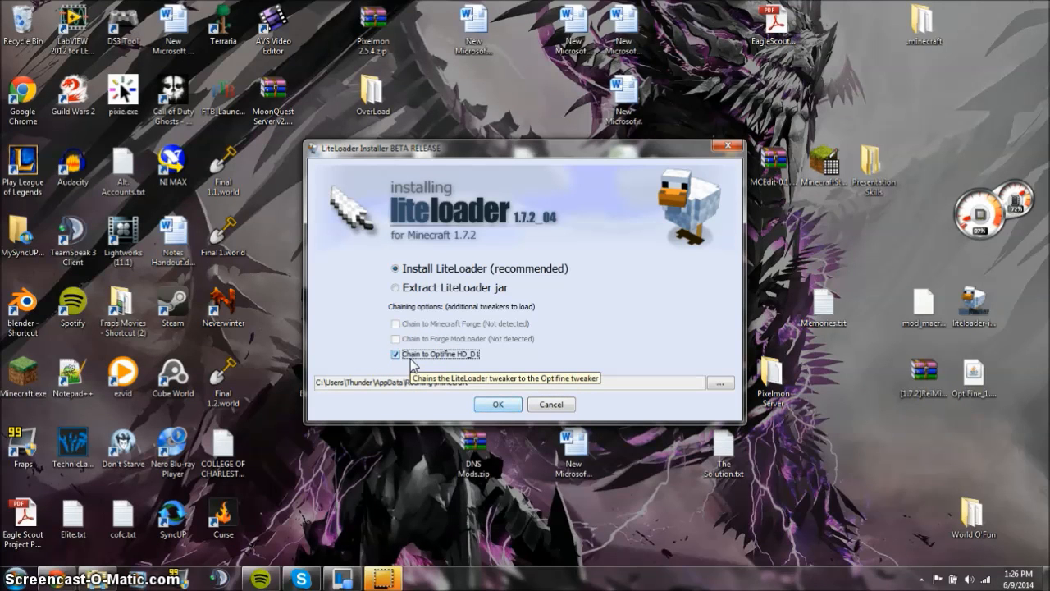
pyautogui.click(497, 404)
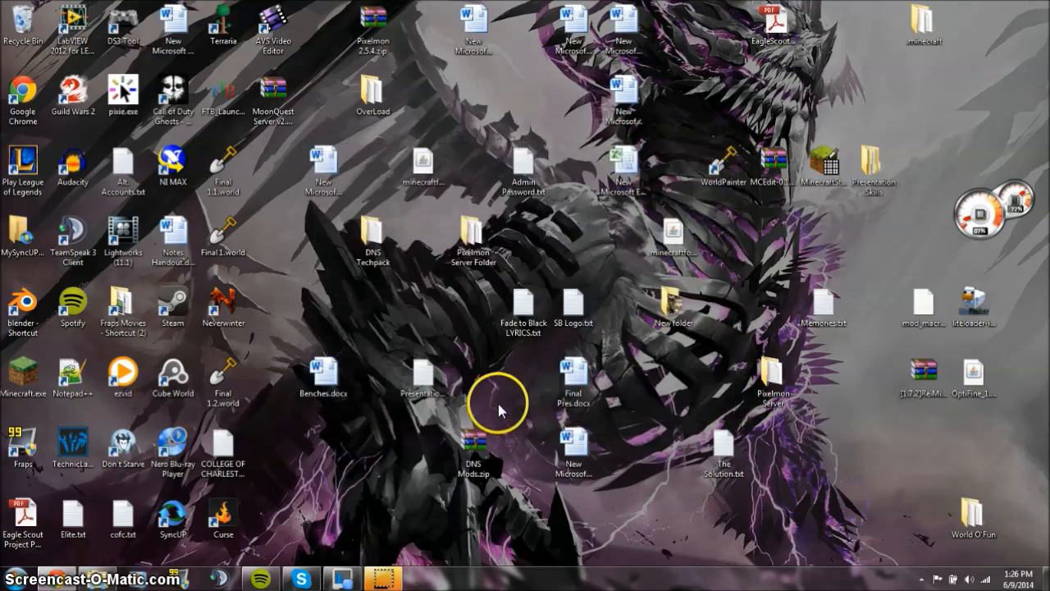
pyautogui.moveTo(160, 562)
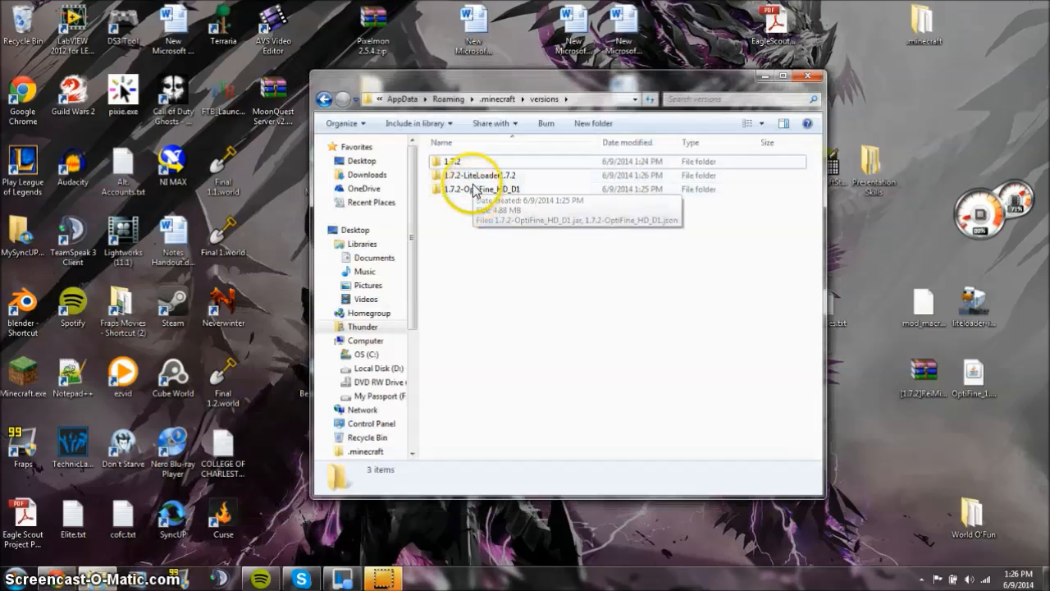
# Step: Select the 1.7.2-LiteLoader1.7.2 and 1.7.2-OptiFine_HD_D1 folders, then return to Chrome
pyautogui.click(480, 174)
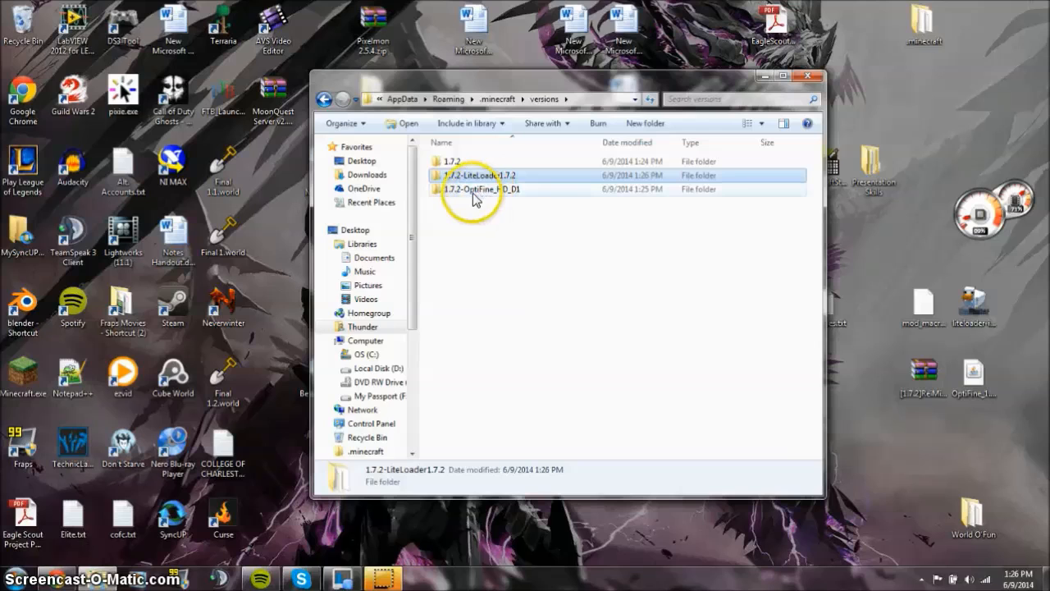
pyautogui.click(492, 189)
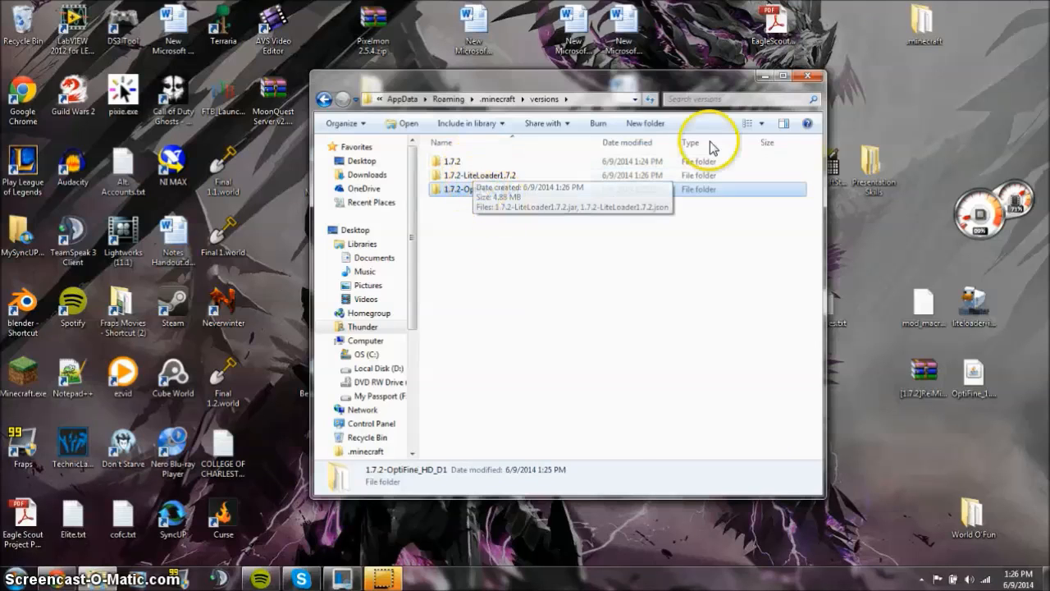
pyautogui.click(790, 75)
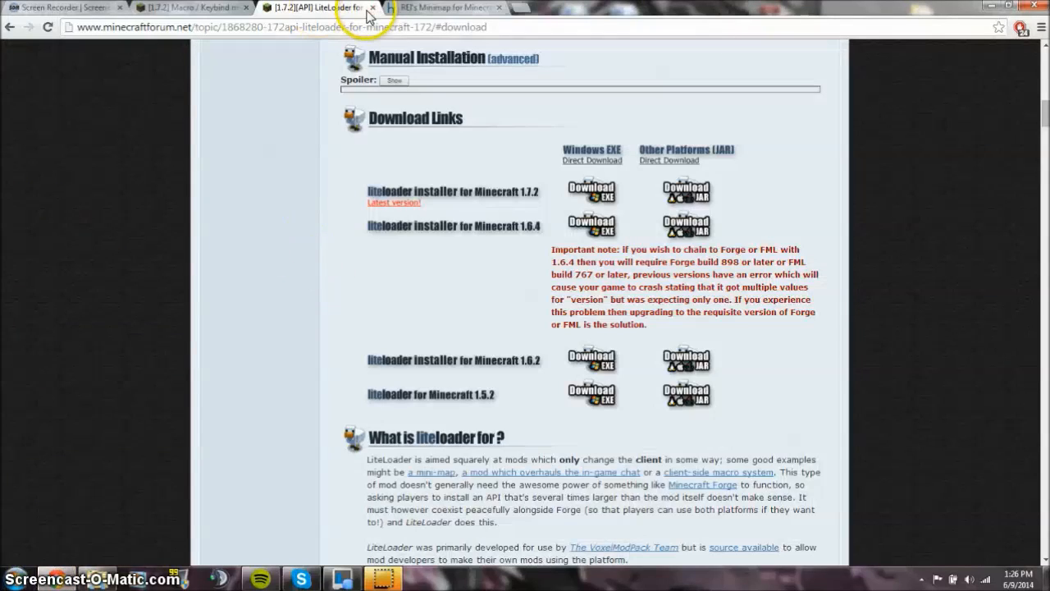
# Step: Scroll the Macro / Keybind mod thread to 'How to install' and the 0.10.04 download
pyautogui.click(373, 7)
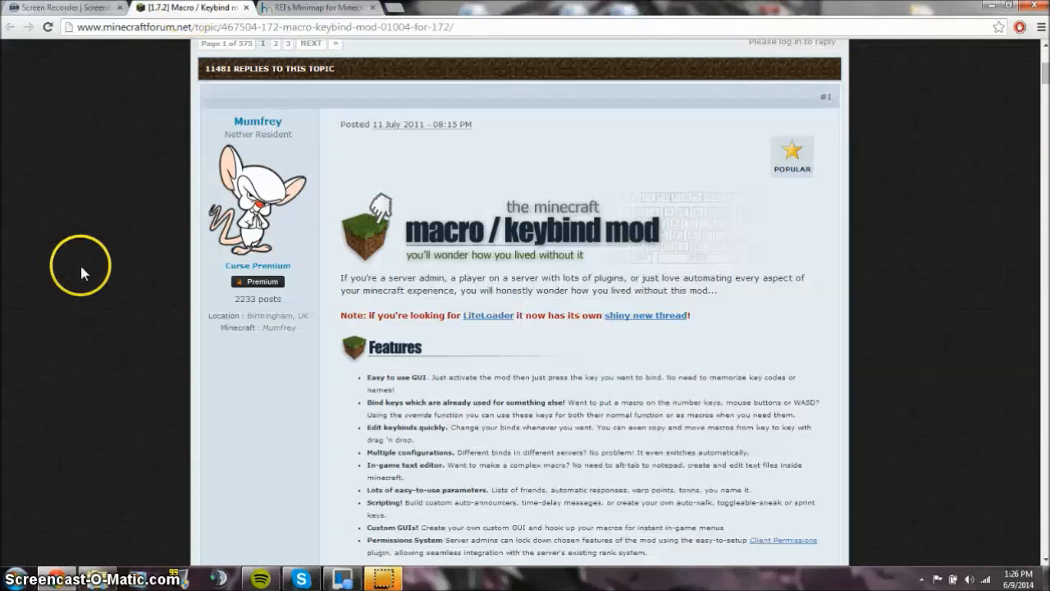
pyautogui.scroll(-3)
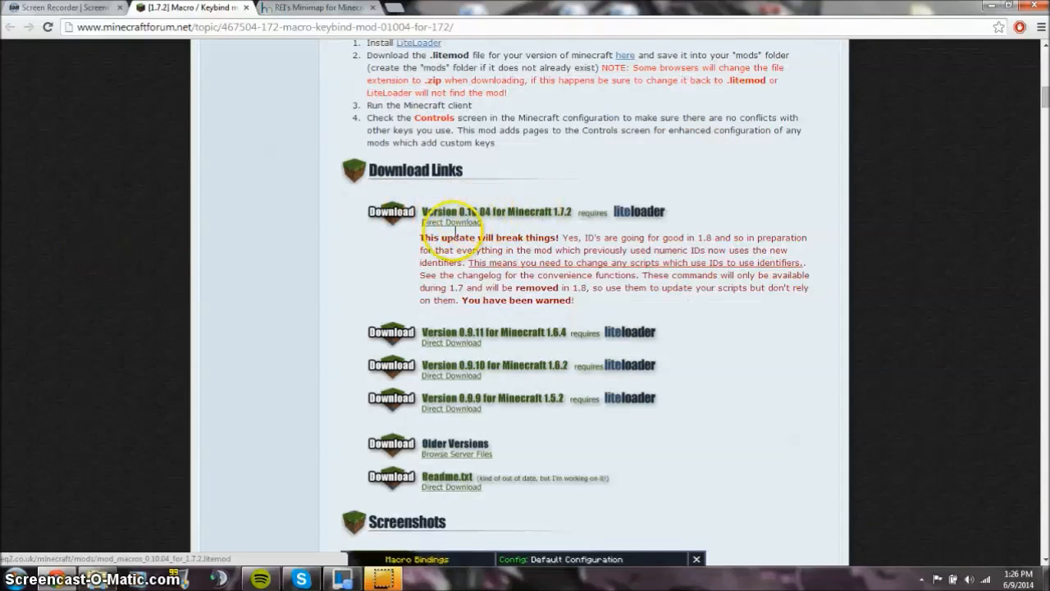
pyautogui.scroll(3)
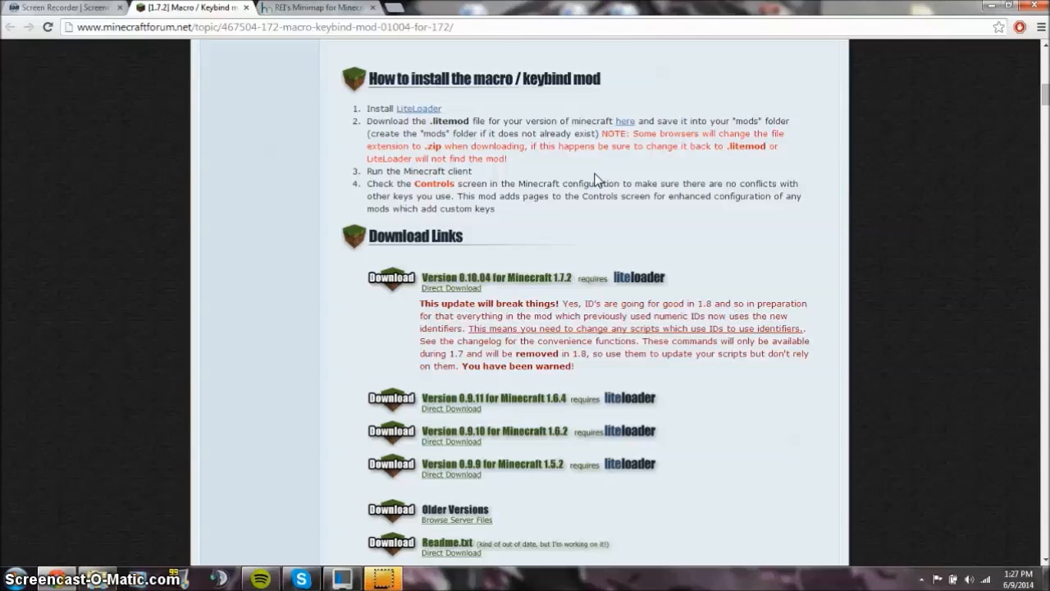
pyautogui.moveTo(548, 162)
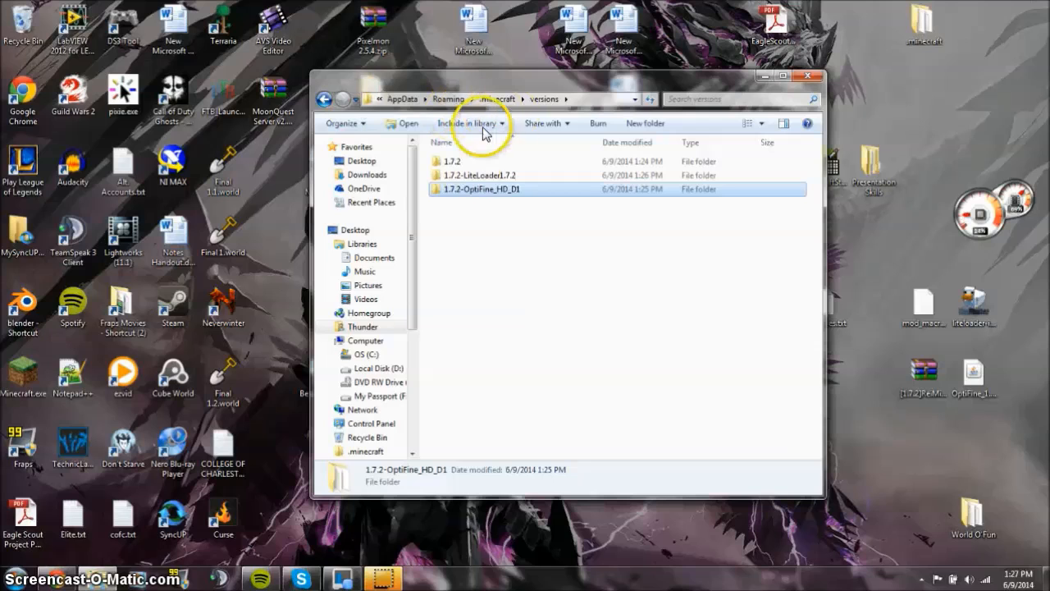
pyautogui.moveTo(375, 121)
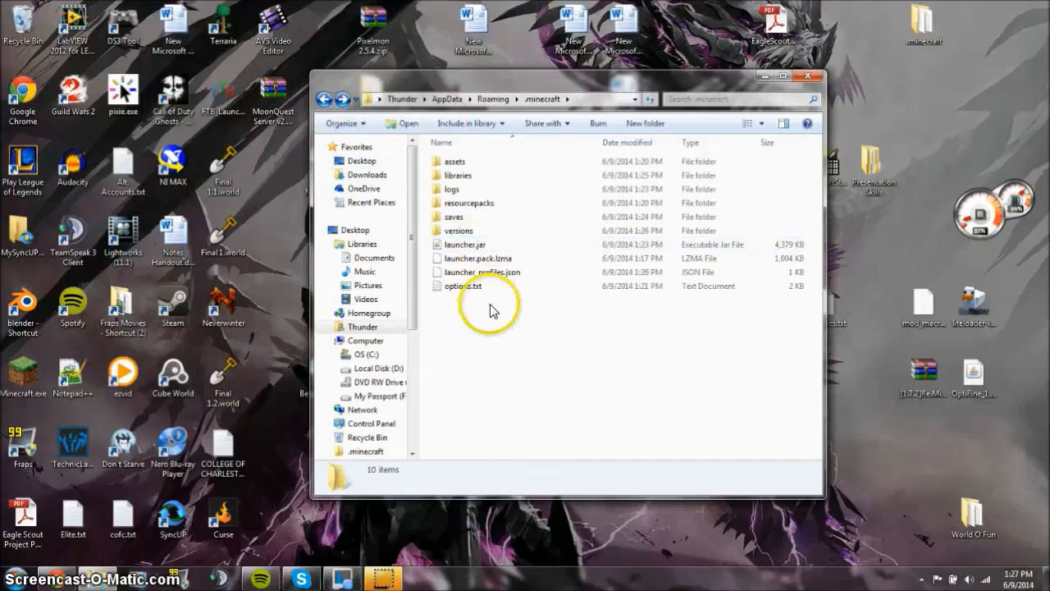
# Step: Make a 'mods' folder in .minecraft, open it, and add the mod_macros litemod
pyautogui.rightClick(488, 310)
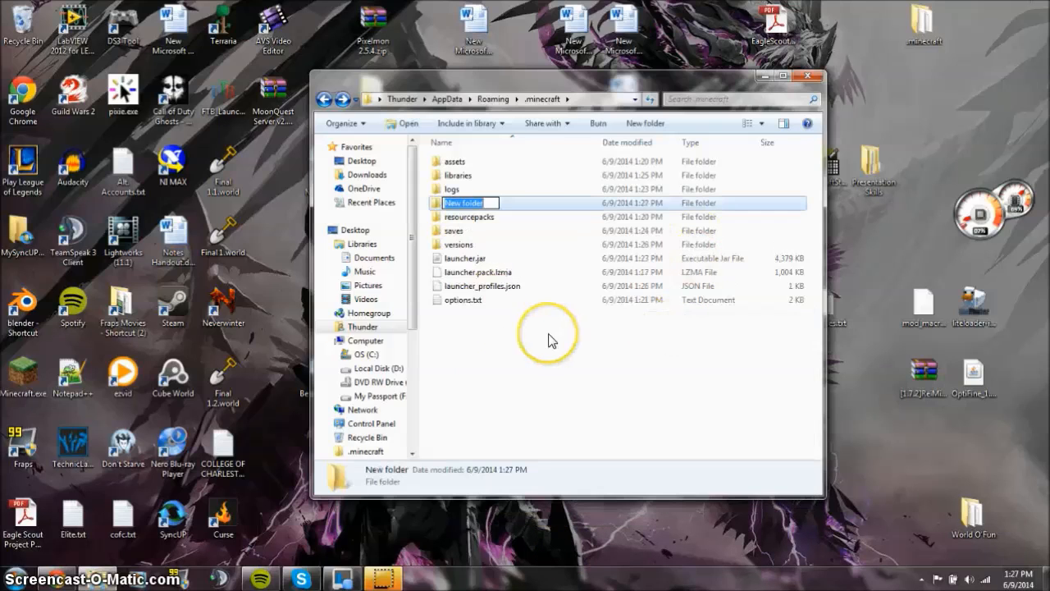
pyautogui.write('mods')
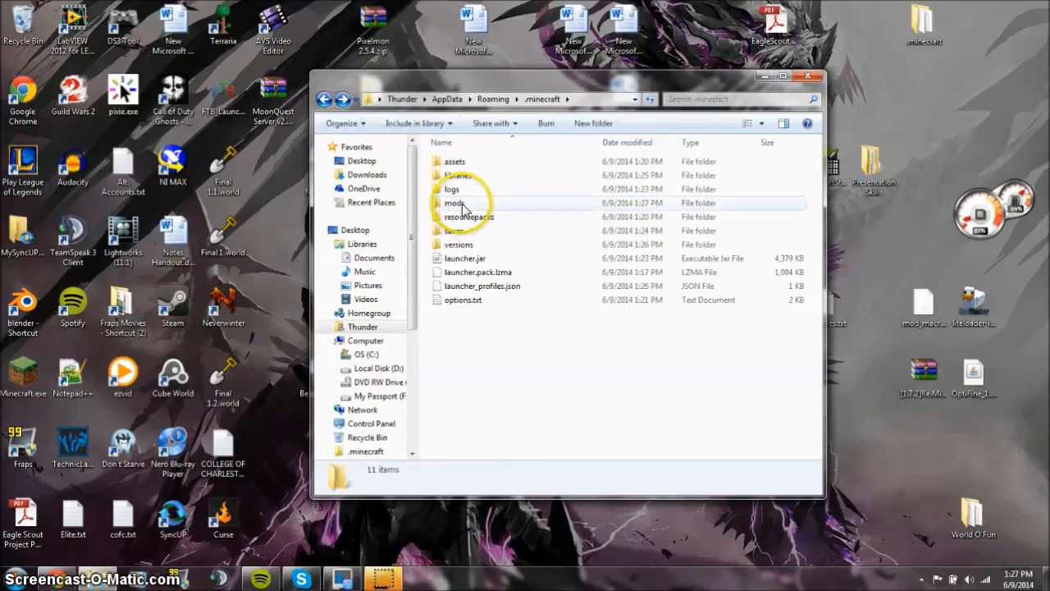
pyautogui.doubleClick(455, 202)
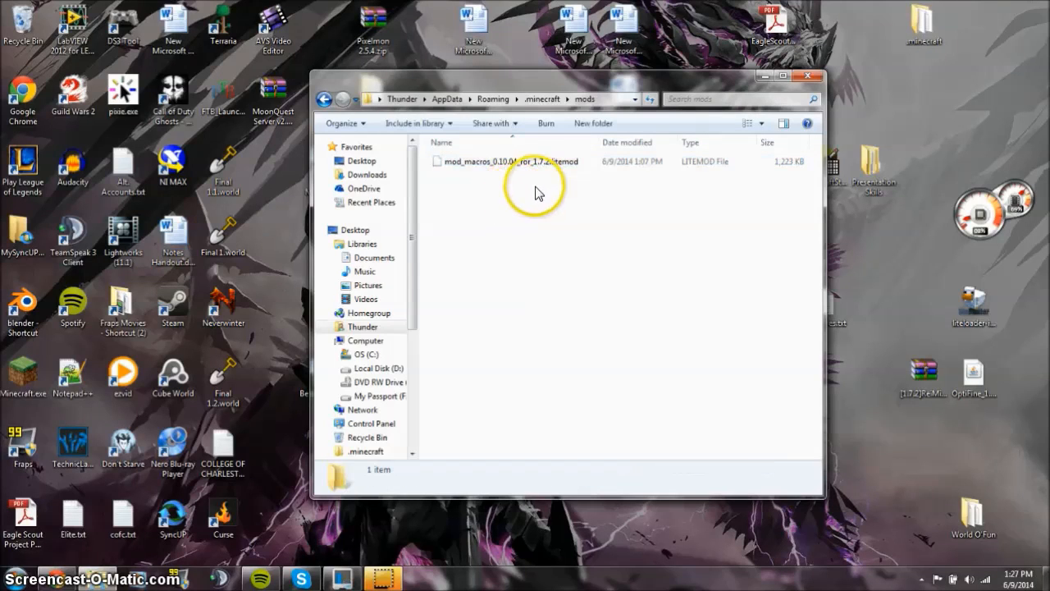
pyautogui.click(541, 99)
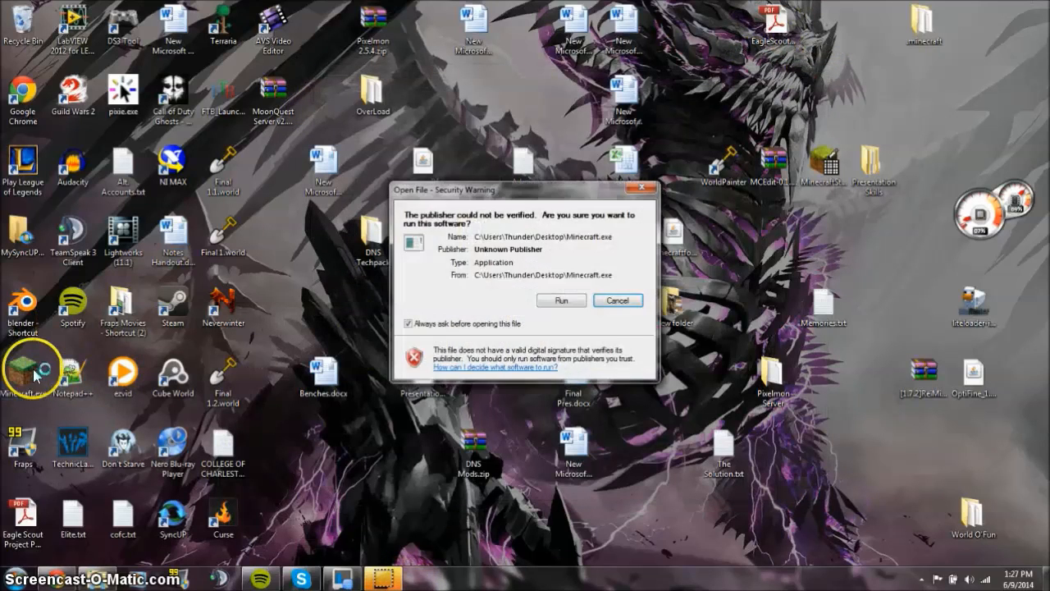
# Step: Allow the launcher to run, continue as the logged-in user, and pick the LiteLoader 1.7.2 profile
pyautogui.click(561, 300)
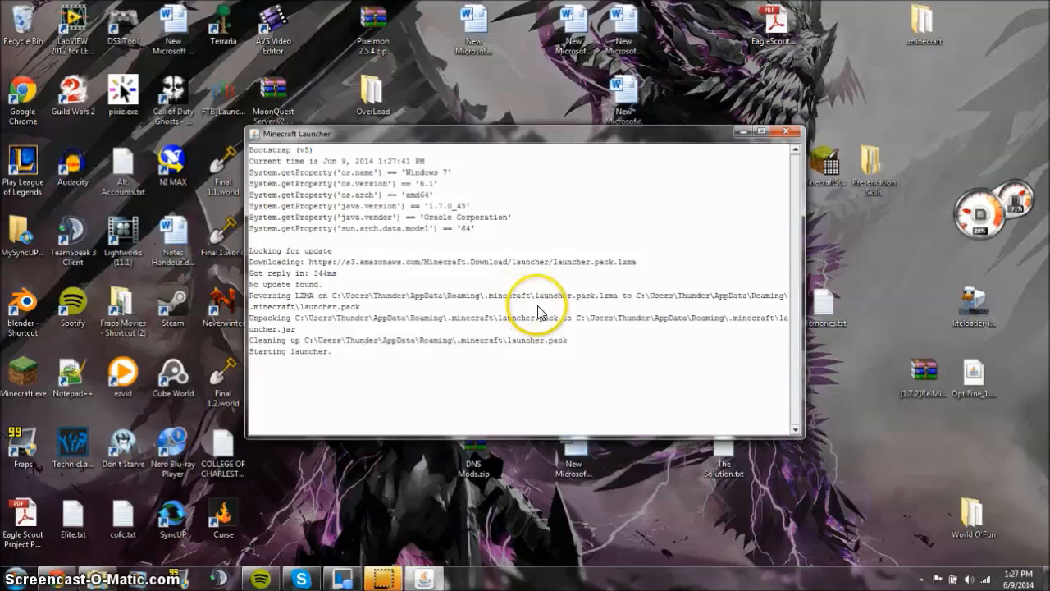
pyautogui.moveTo(504, 299)
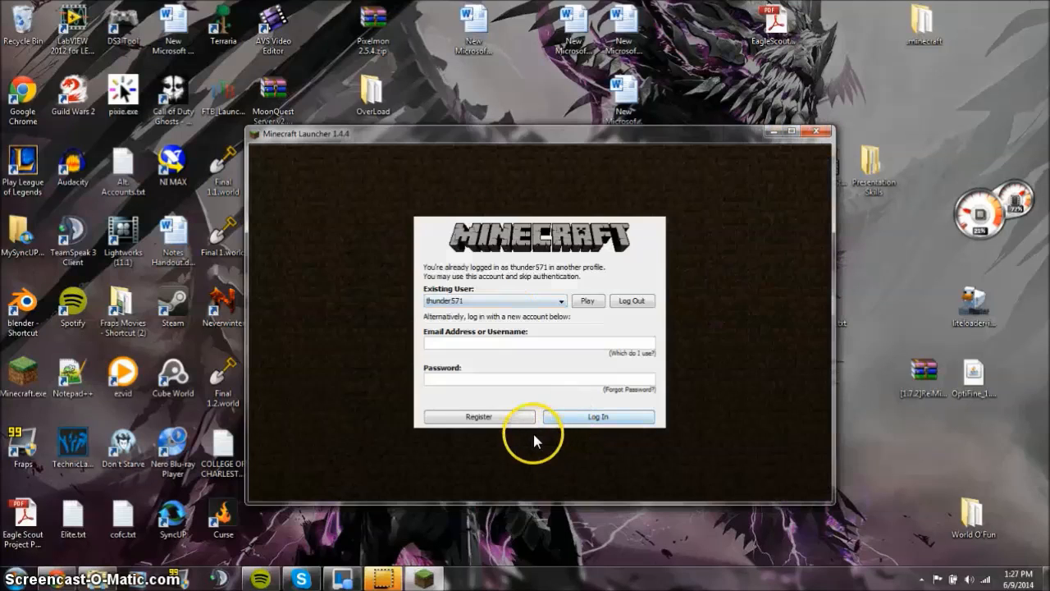
pyautogui.click(588, 301)
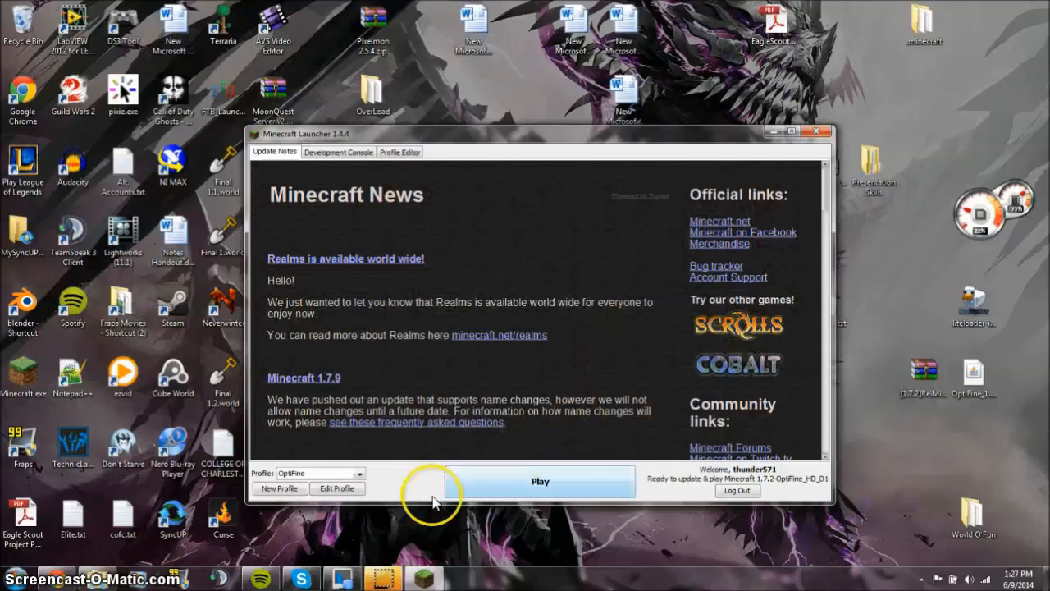
pyautogui.click(359, 474)
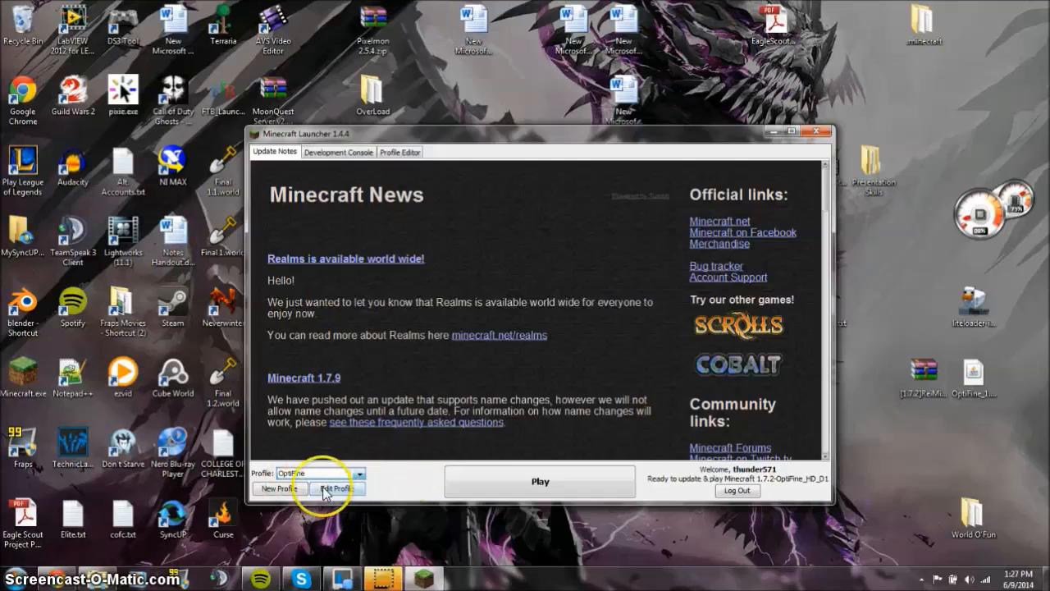
pyautogui.click(359, 472)
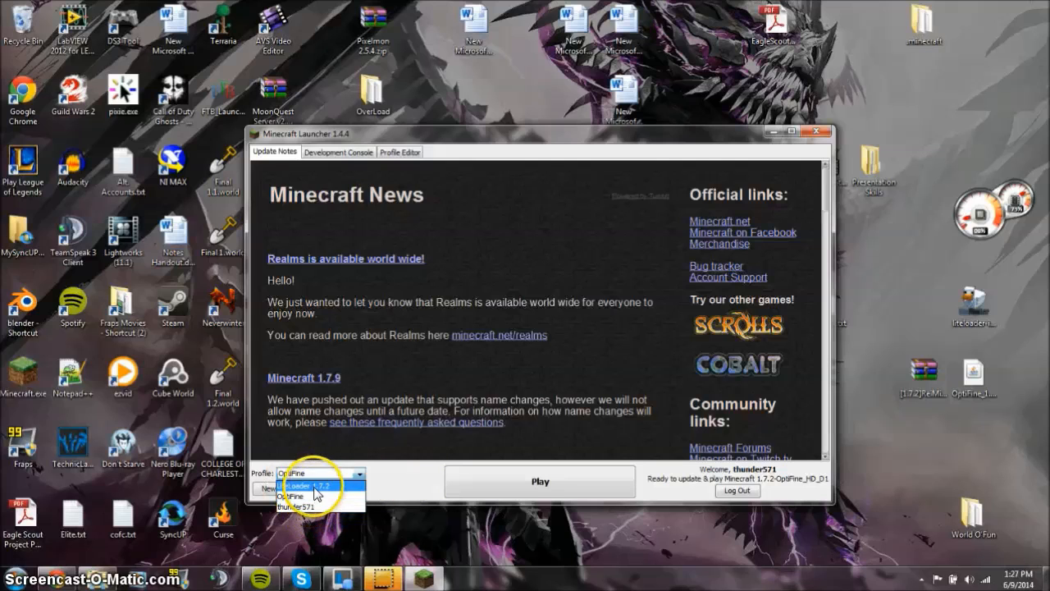
pyautogui.click(311, 484)
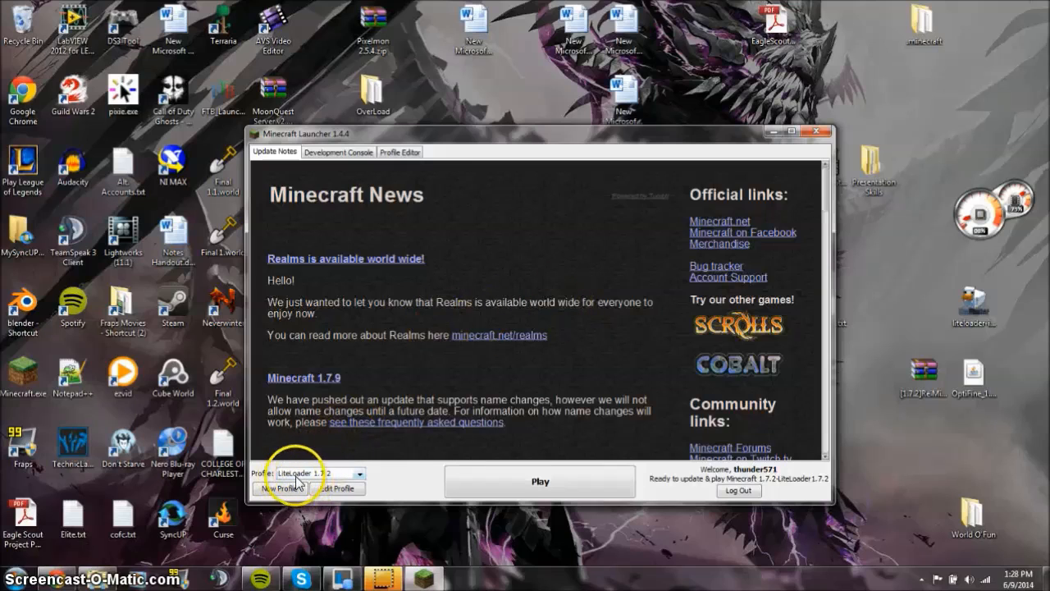
pyautogui.moveTo(466, 476)
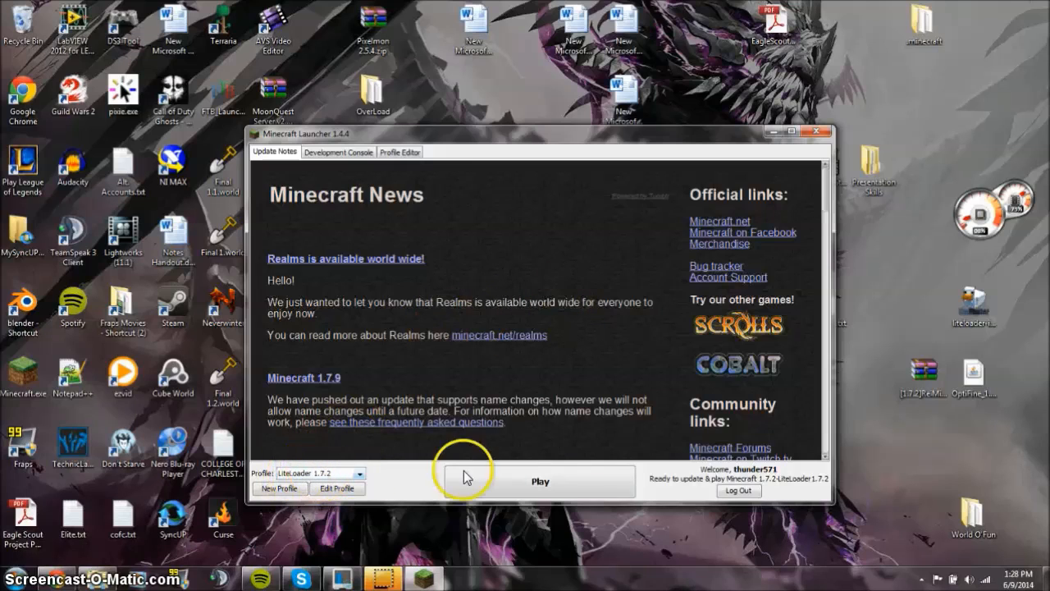
pyautogui.moveTo(725, 489)
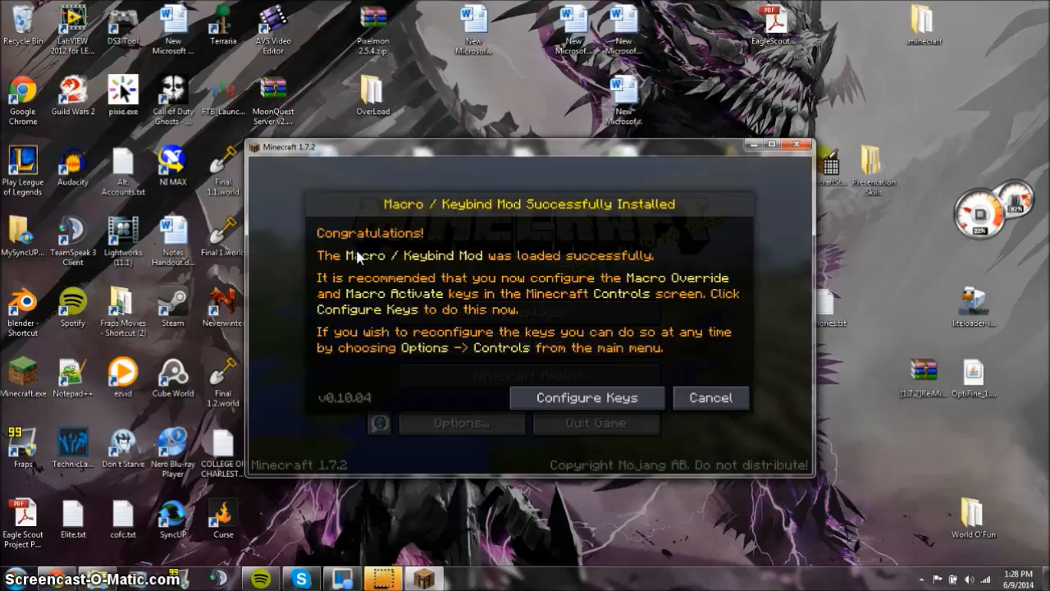
pyautogui.moveTo(367, 285)
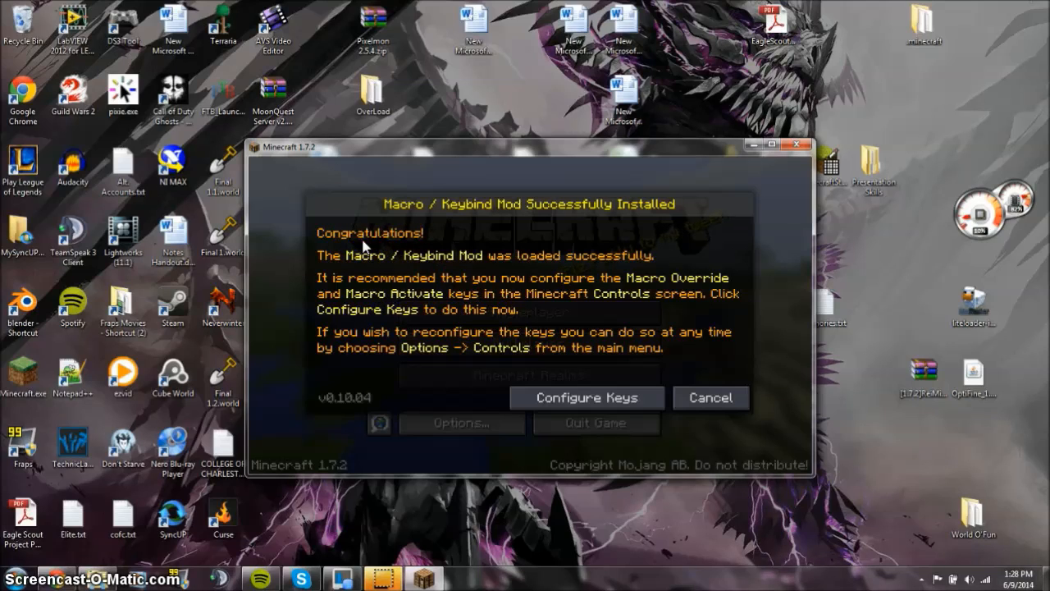
# Step: Cancel the 'Macro / Keybind Mod Successfully Installed' notice for version 0.10.04
pyautogui.click(709, 397)
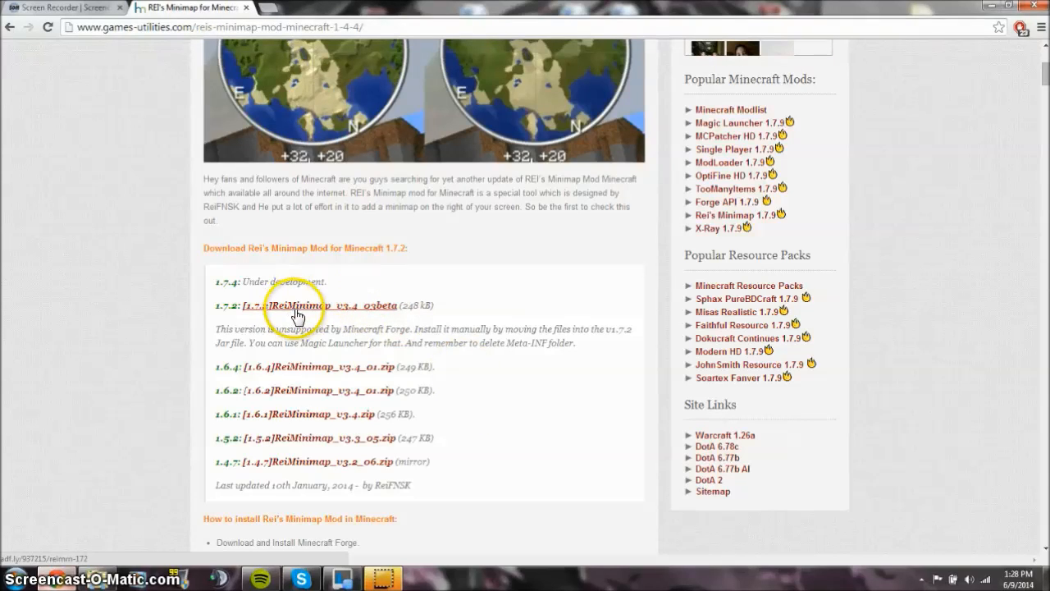
pyautogui.moveTo(922, 160)
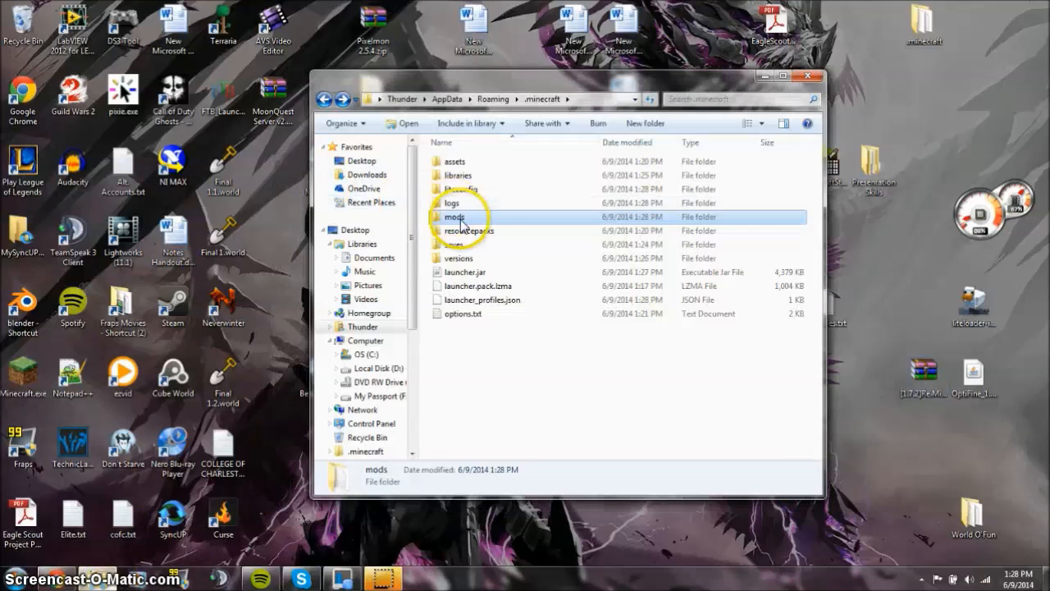
pyautogui.moveTo(462, 192)
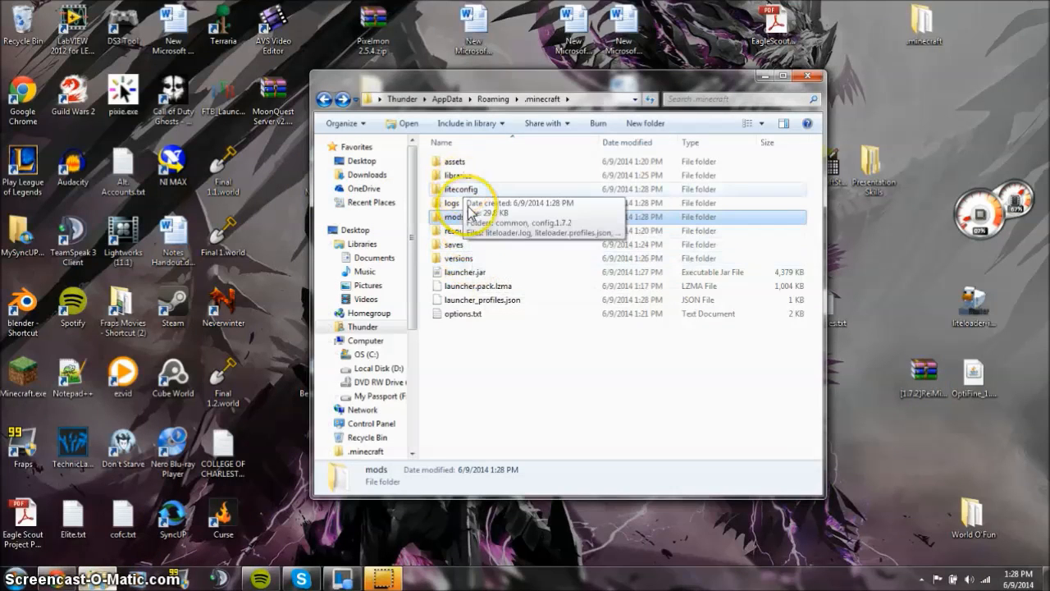
# Step: Open the 1.7.2-LiteLoader1.7.2 jar from versions > 1.7.2-LiteLoader1.7.2 in WinRAR
pyautogui.doubleClick(456, 258)
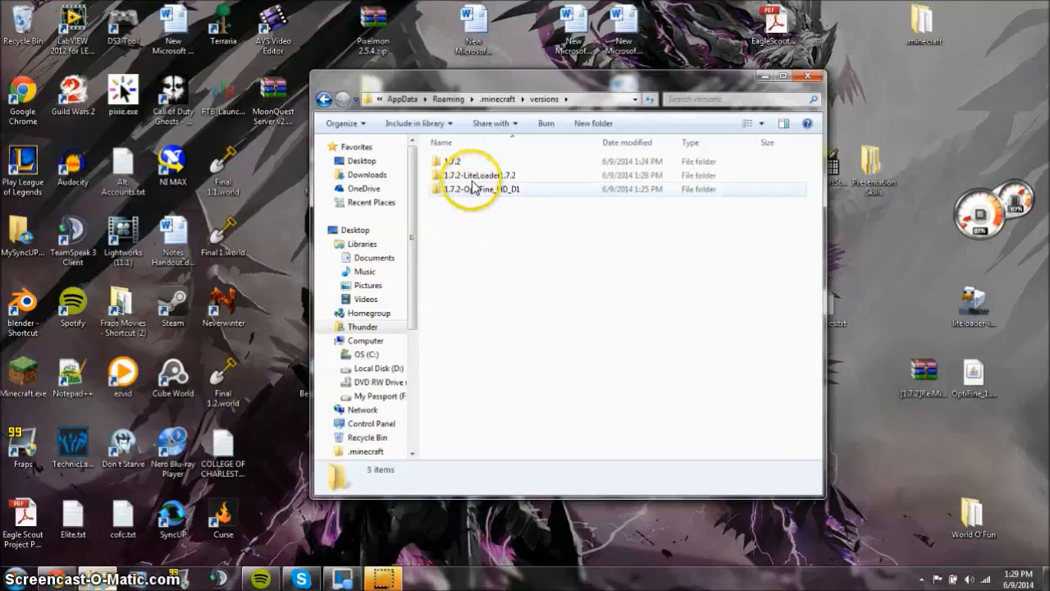
pyautogui.doubleClick(477, 174)
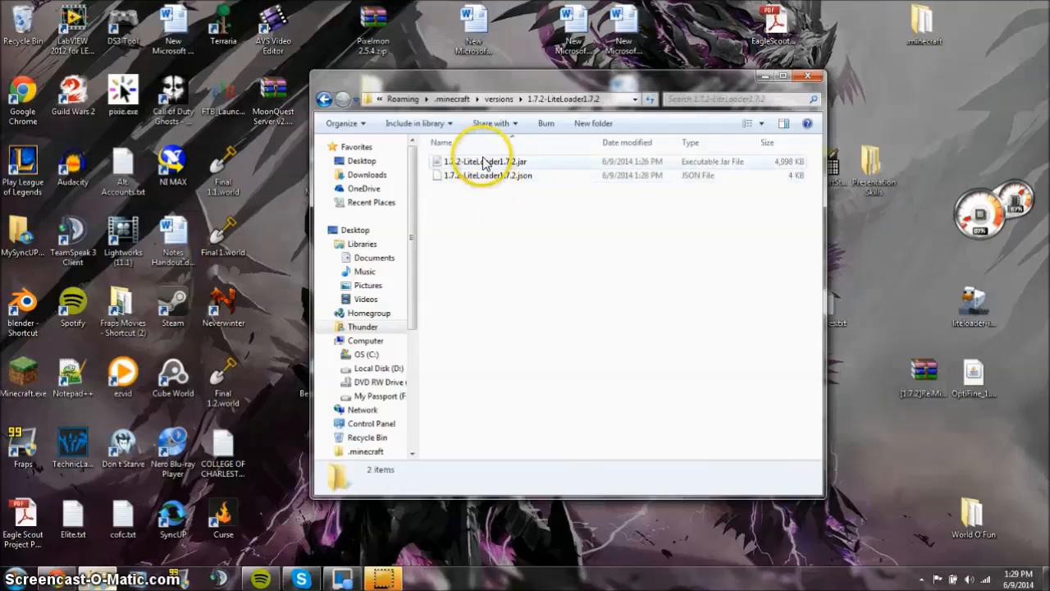
pyautogui.rightClick(484, 161)
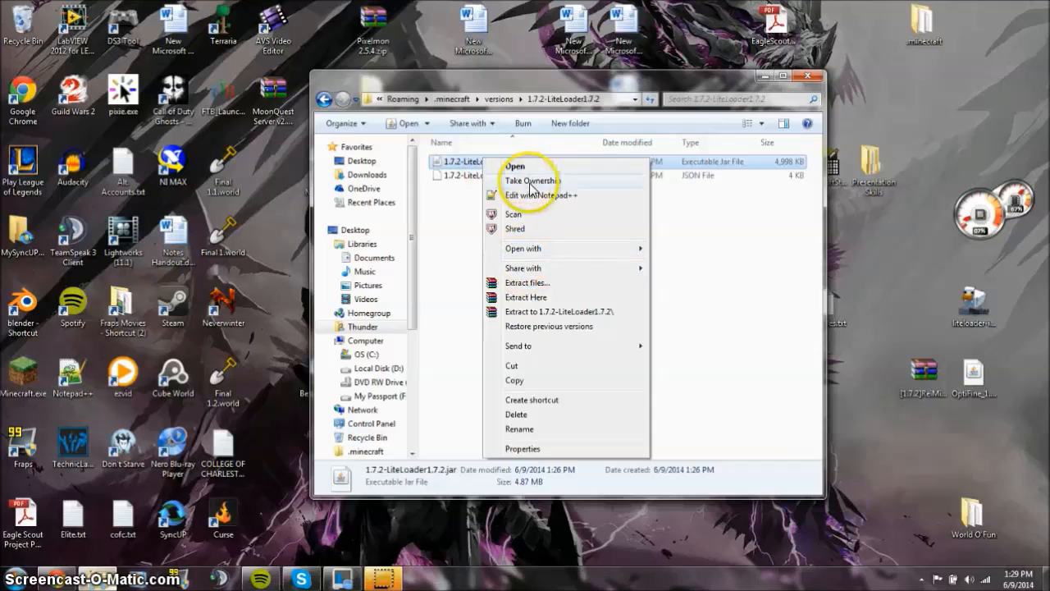
pyautogui.moveTo(547, 283)
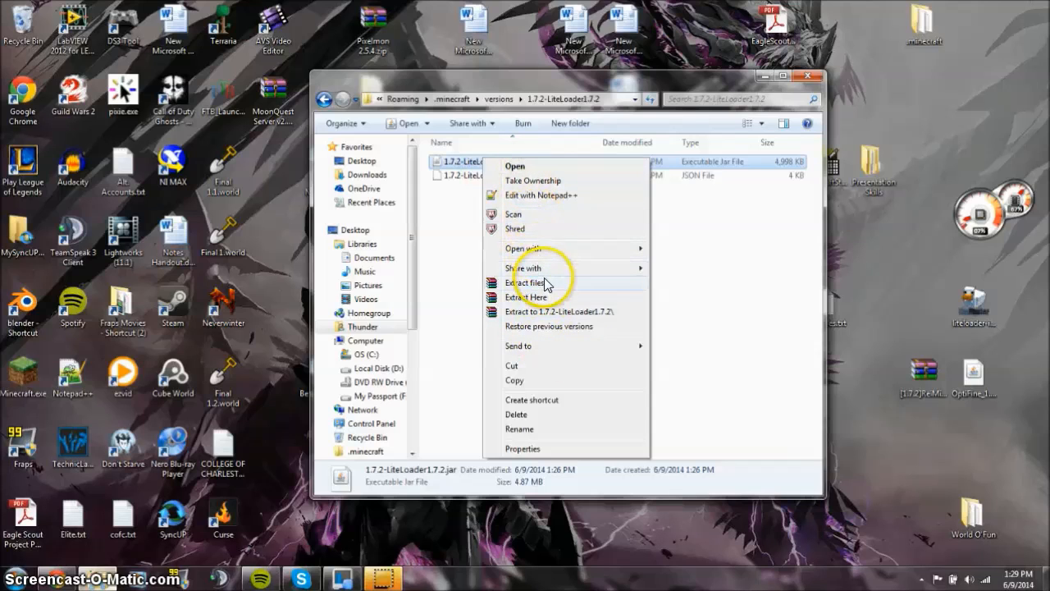
pyautogui.click(515, 165)
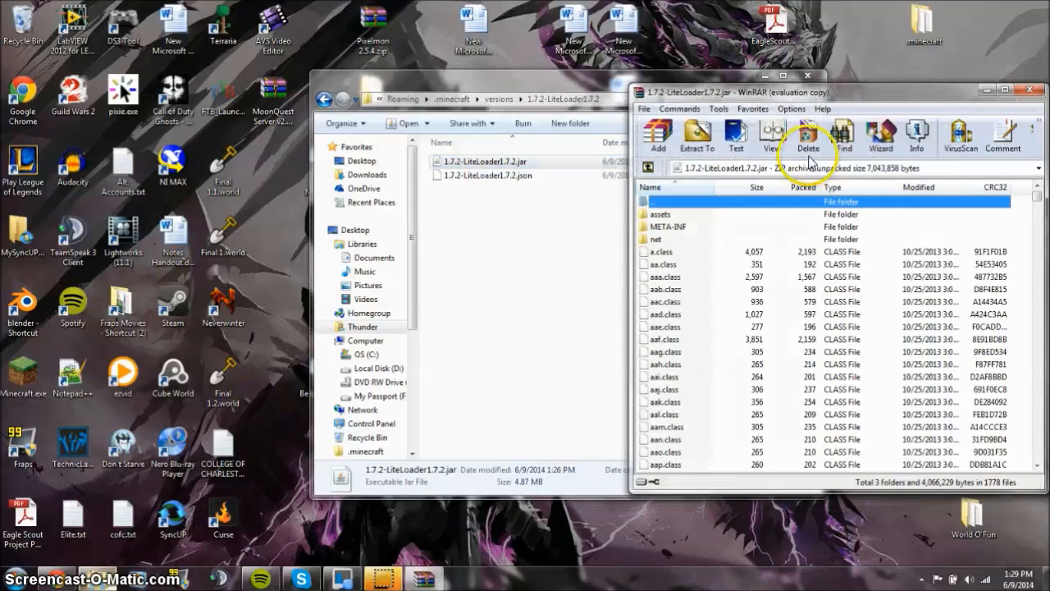
# Step: Dismiss the WinRAR license reminders, add the reifnsk folder and bah.class to the jar, then close it
pyautogui.click(807, 136)
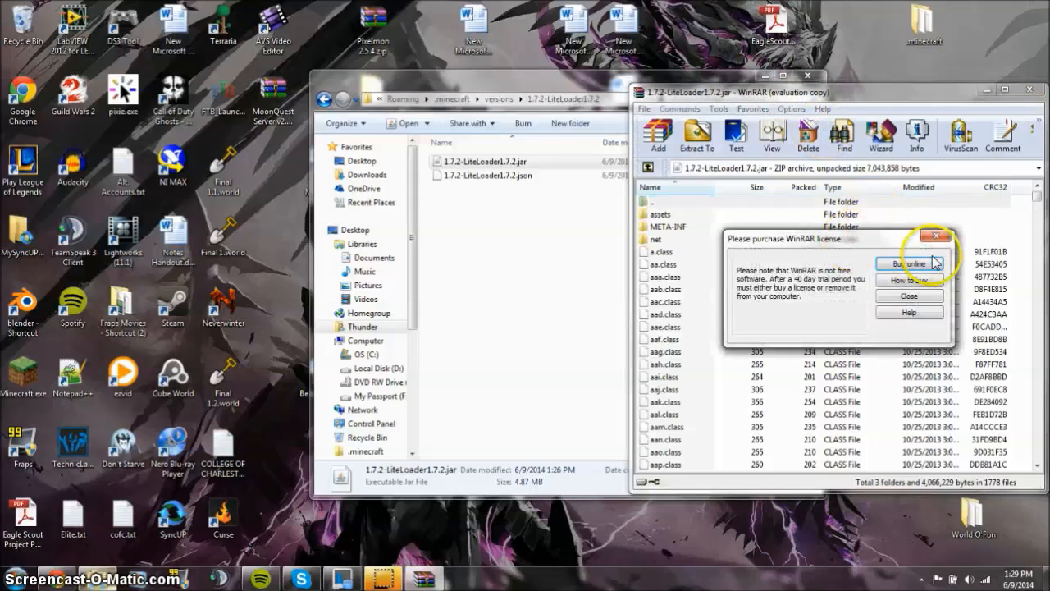
pyautogui.click(909, 296)
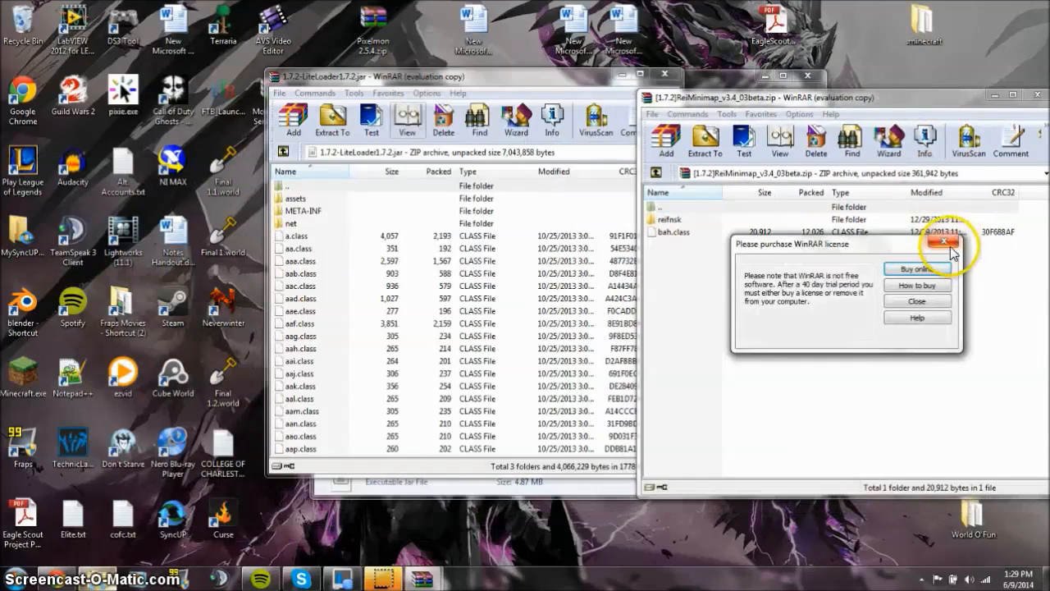
pyautogui.click(945, 243)
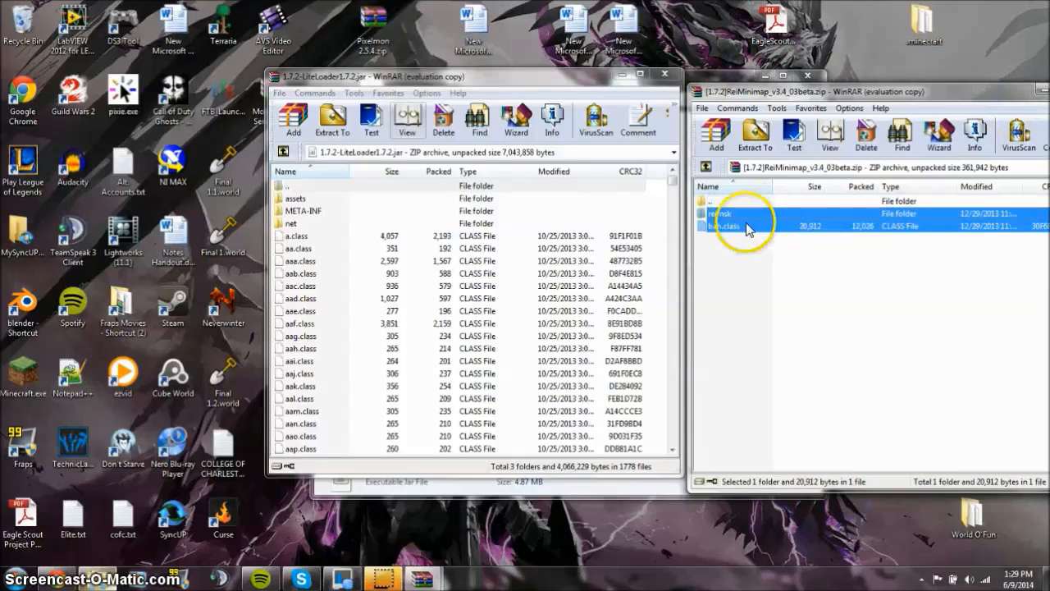
pyautogui.click(293, 121)
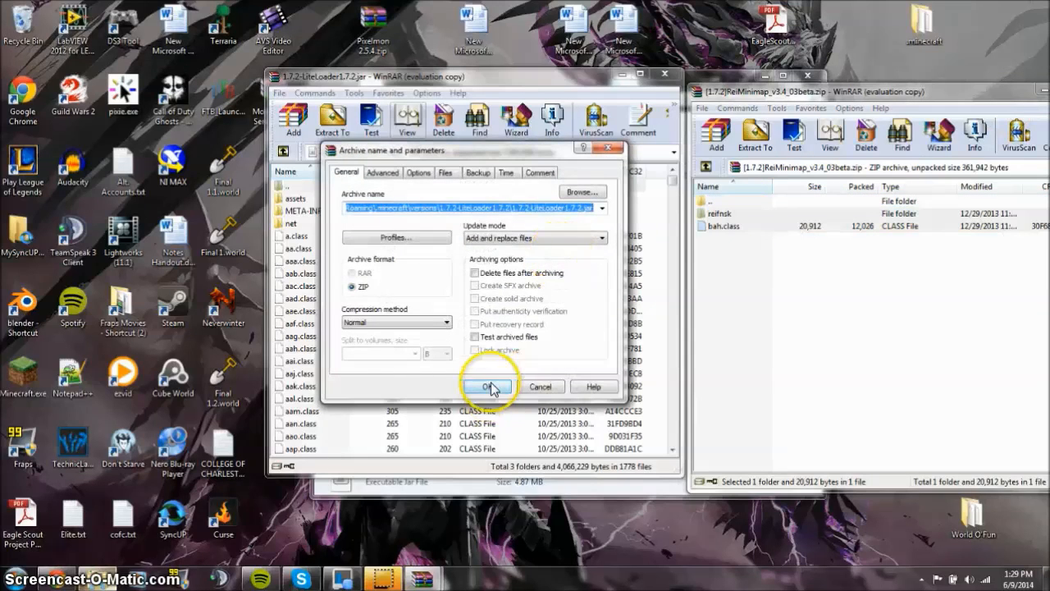
pyautogui.click(486, 386)
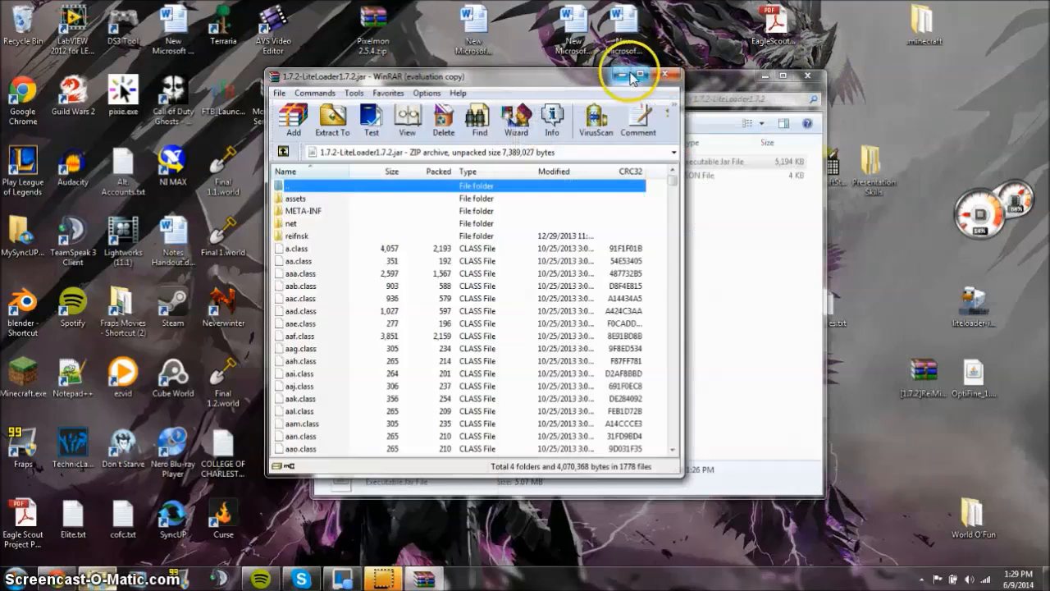
pyautogui.click(665, 76)
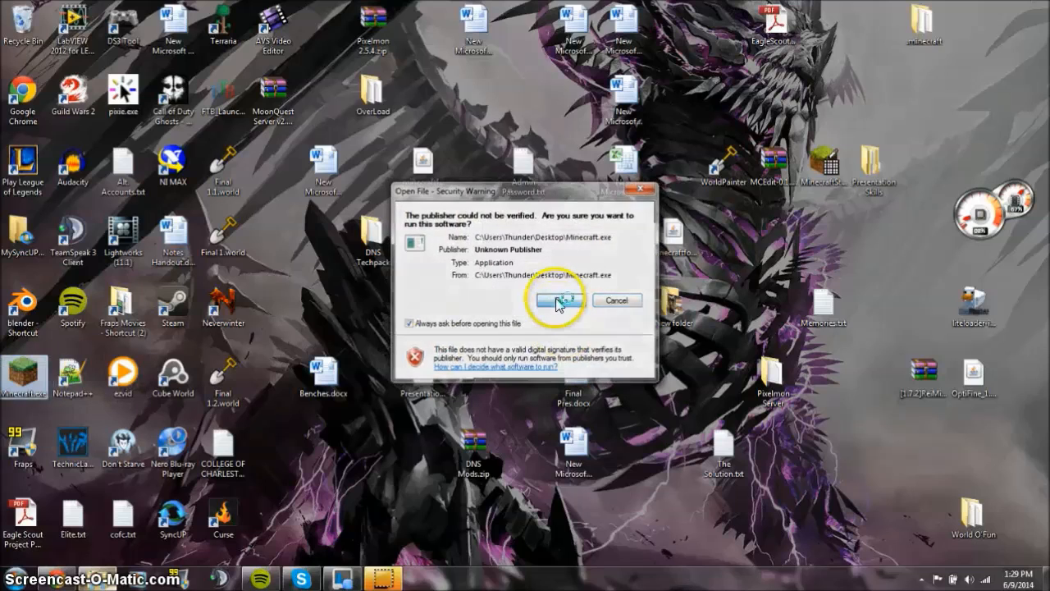
# Step: Allow the unverified Minecraft.exe to run and start the LiteLoader 1.7.2 profile
pyautogui.click(555, 299)
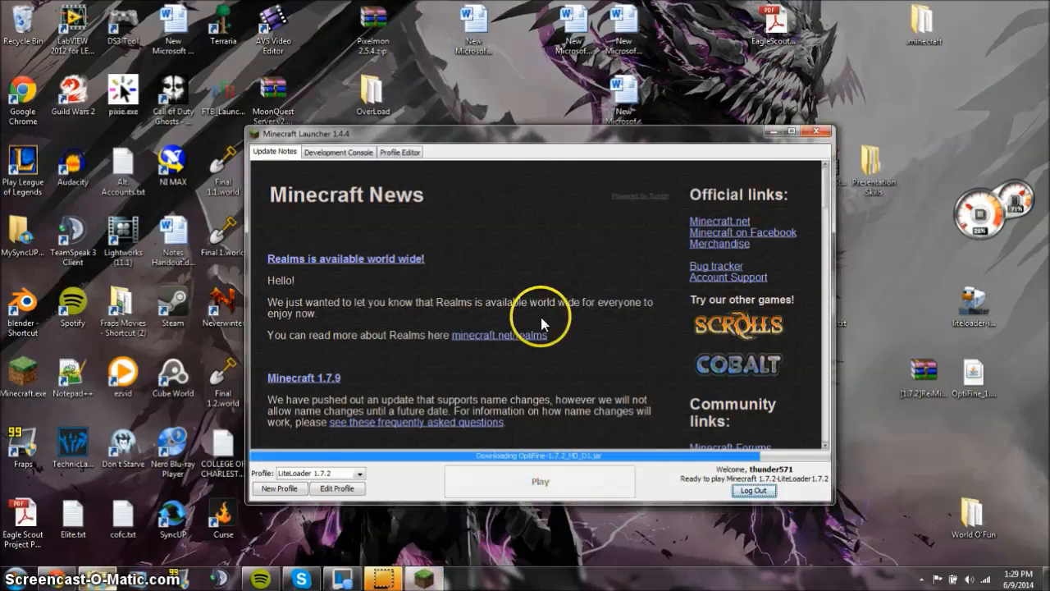
pyautogui.click(814, 131)
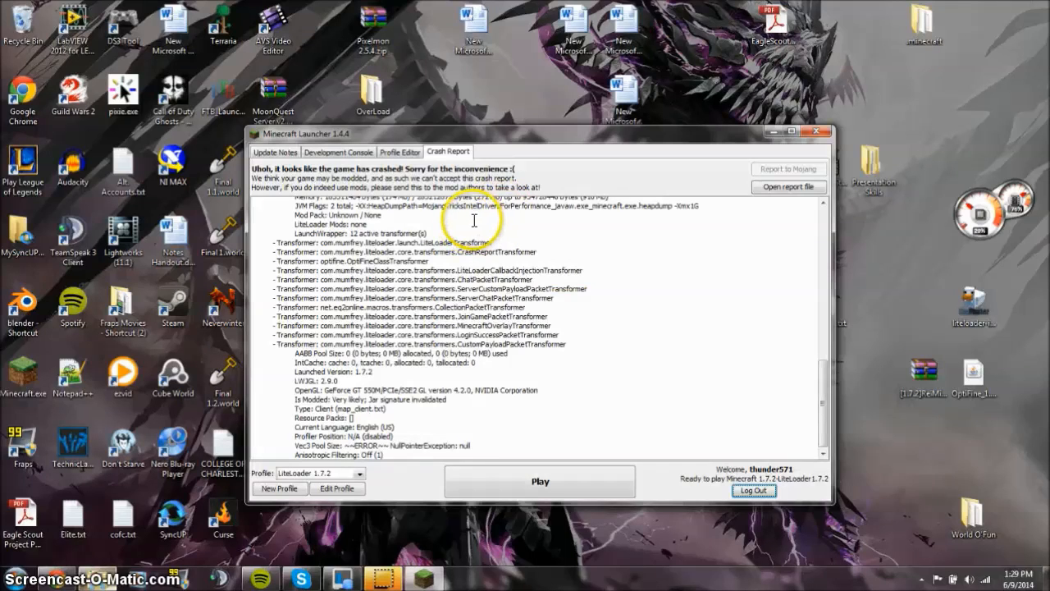
# Step: Scroll through the crash report, then return to the Update Notes page
pyautogui.scroll(3)
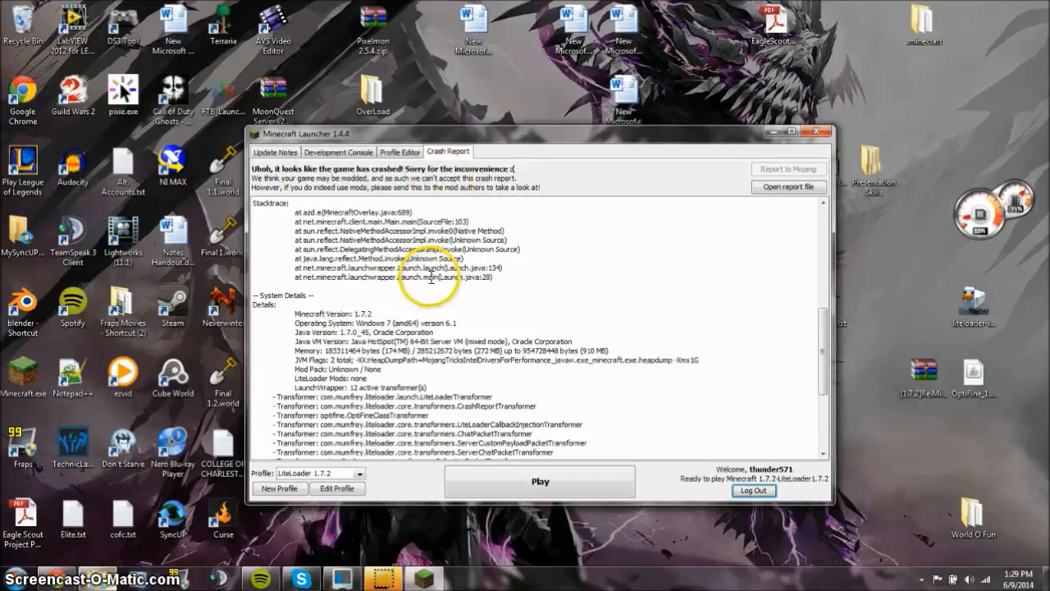
pyautogui.scroll(-3)
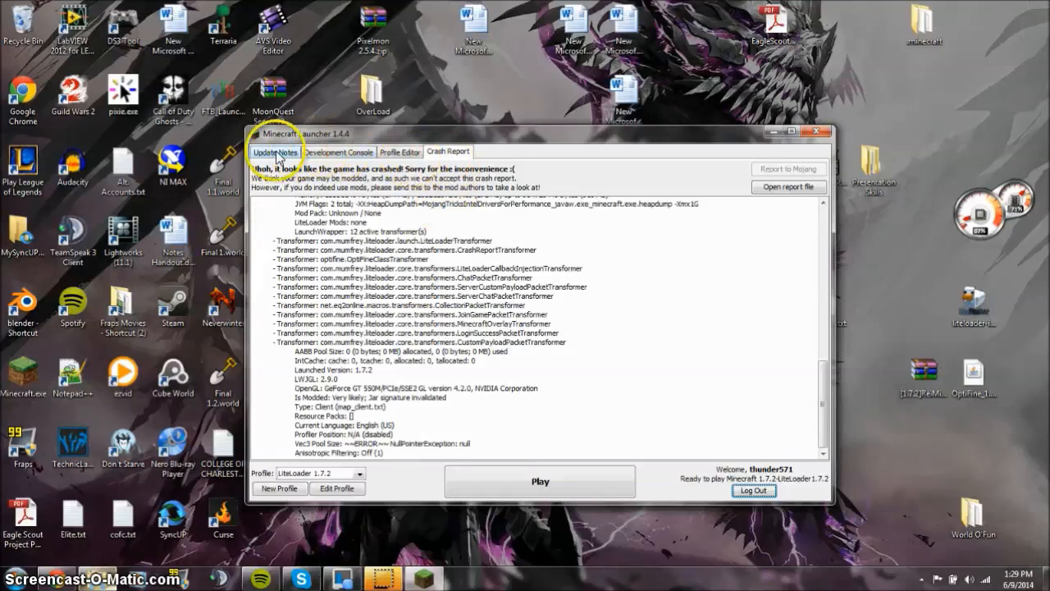
pyautogui.click(539, 481)
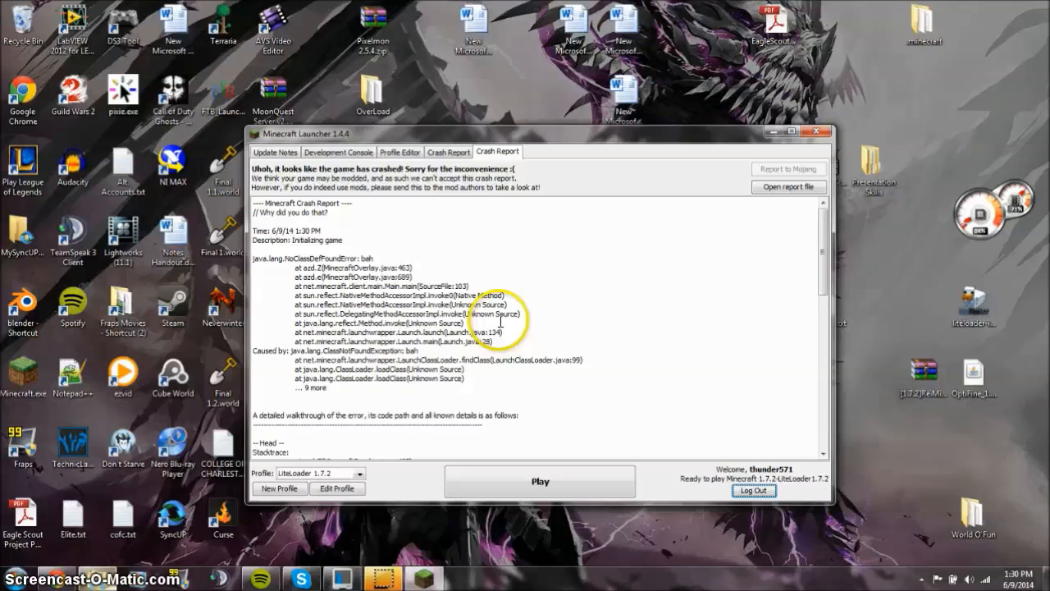
pyautogui.moveTo(508, 265)
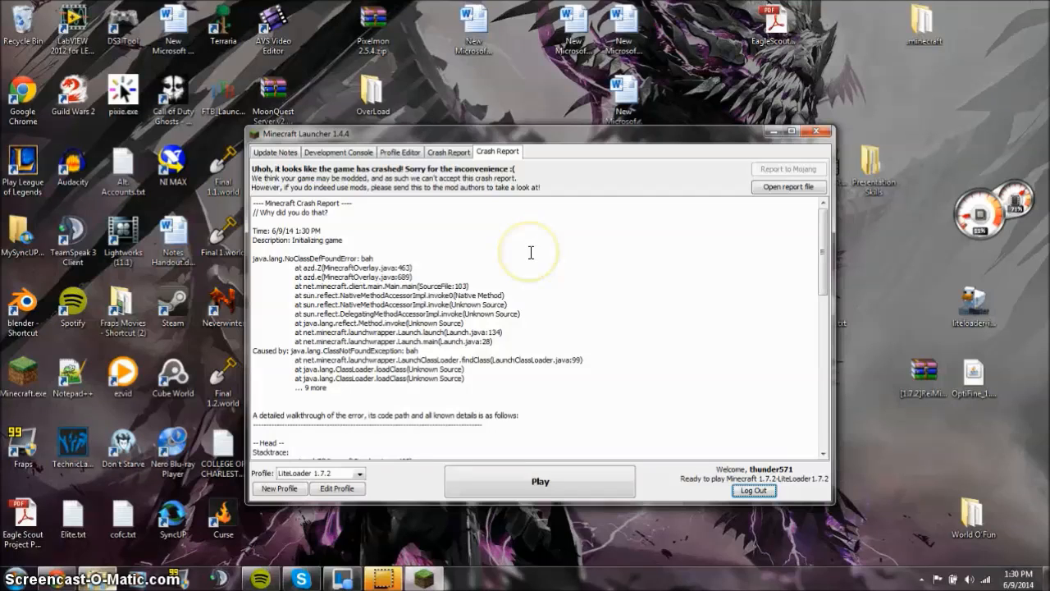
pyautogui.moveTo(815, 156)
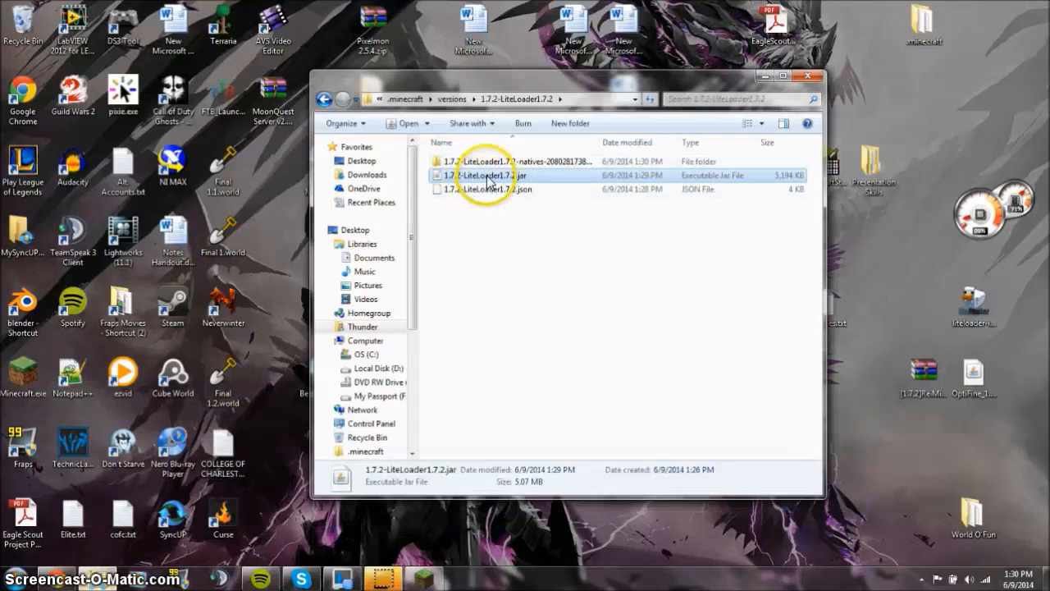
# Step: Delete META-INF from the LiteLoader jar in WinRAR, then close WinRAR and the version folder
pyautogui.rightClick(488, 175)
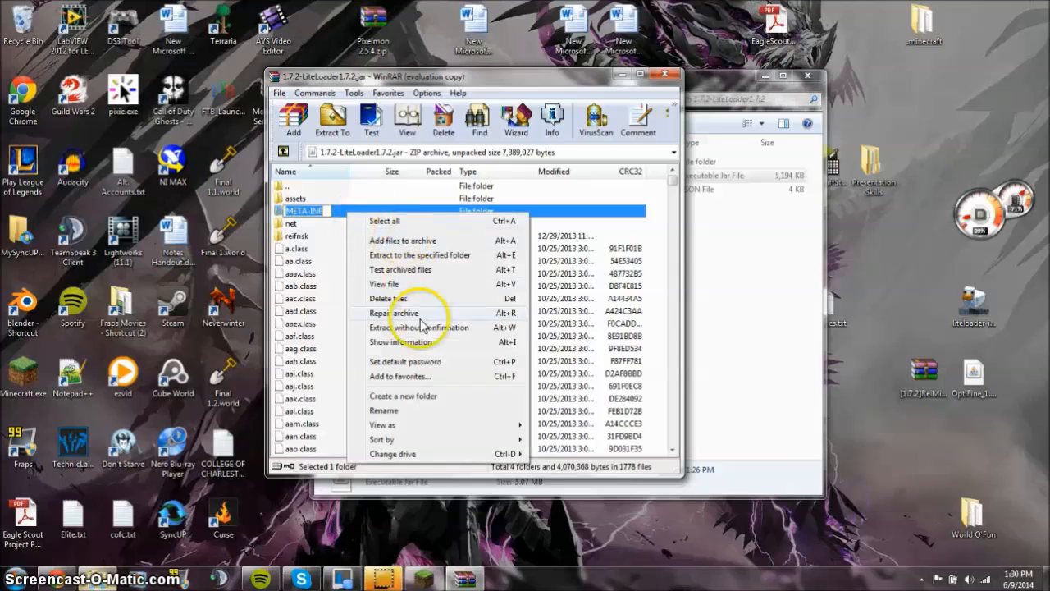
pyautogui.click(387, 298)
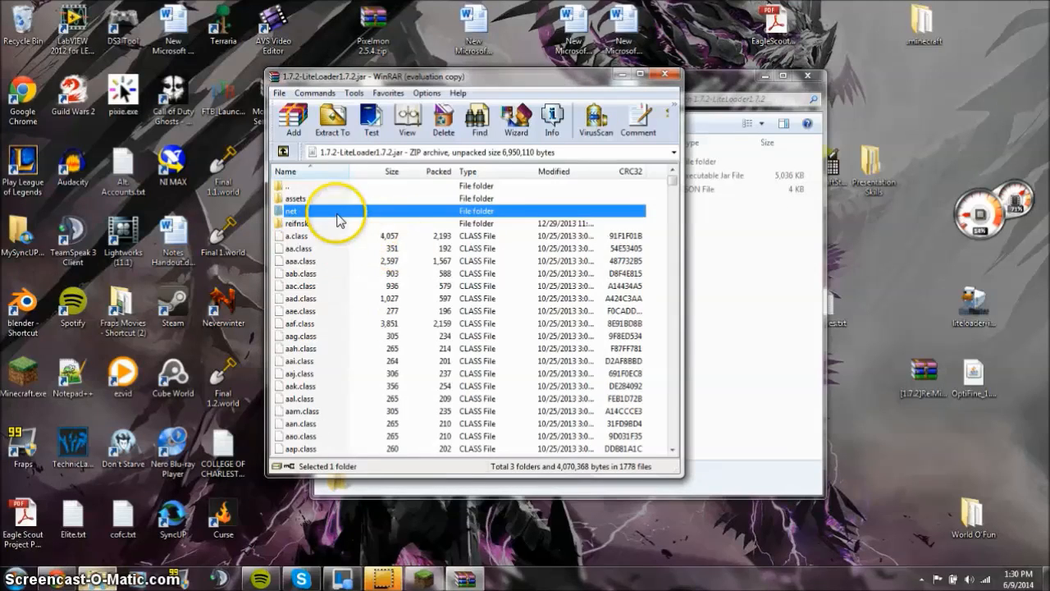
pyautogui.moveTo(673, 76)
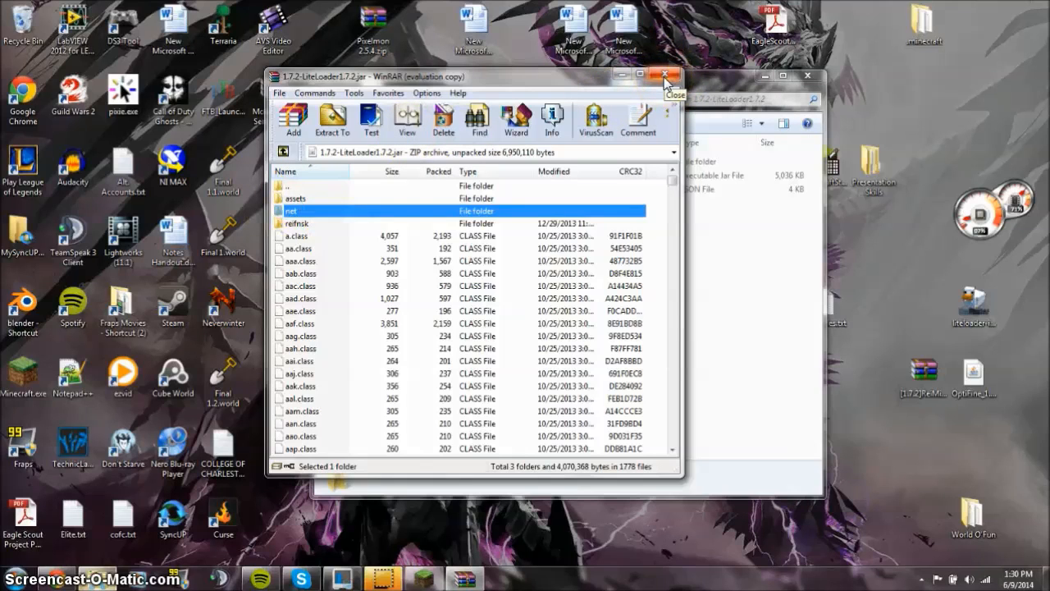
pyautogui.click(674, 75)
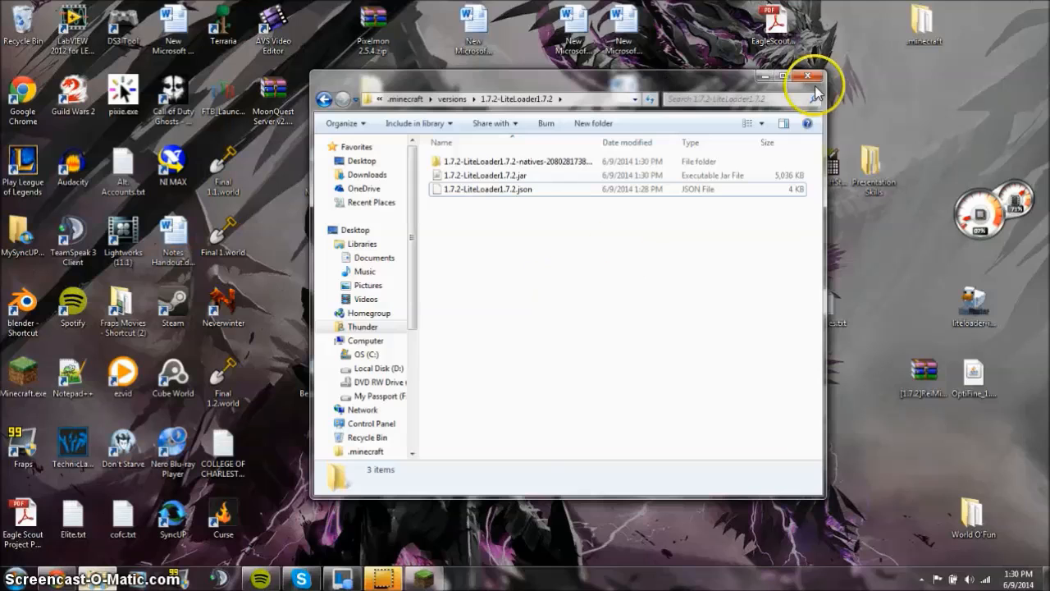
pyautogui.click(810, 75)
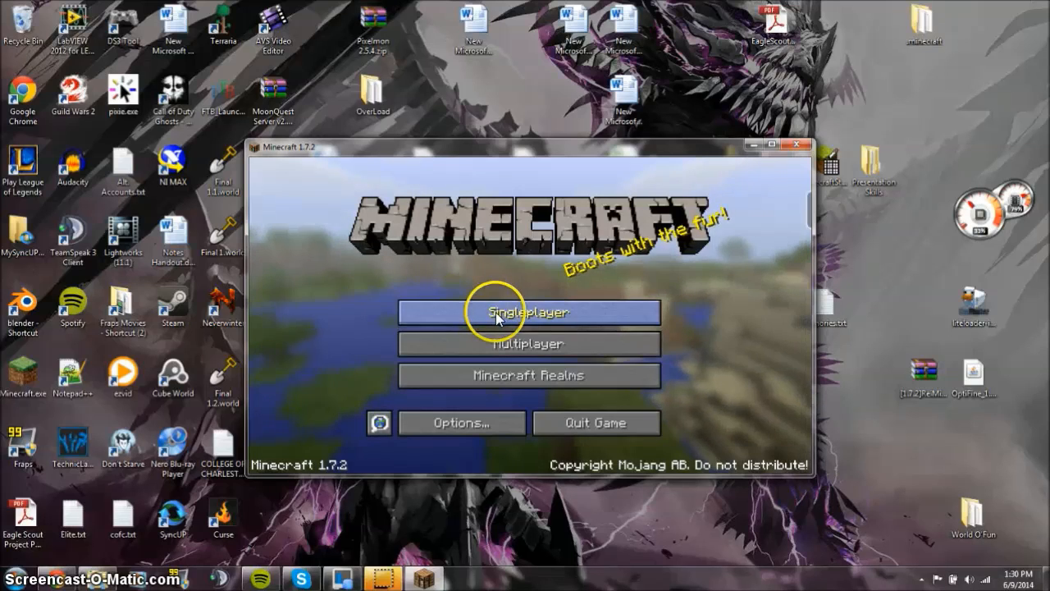
# Step: Choose Singleplayer on the title screen to start loading a world
pyautogui.click(528, 312)
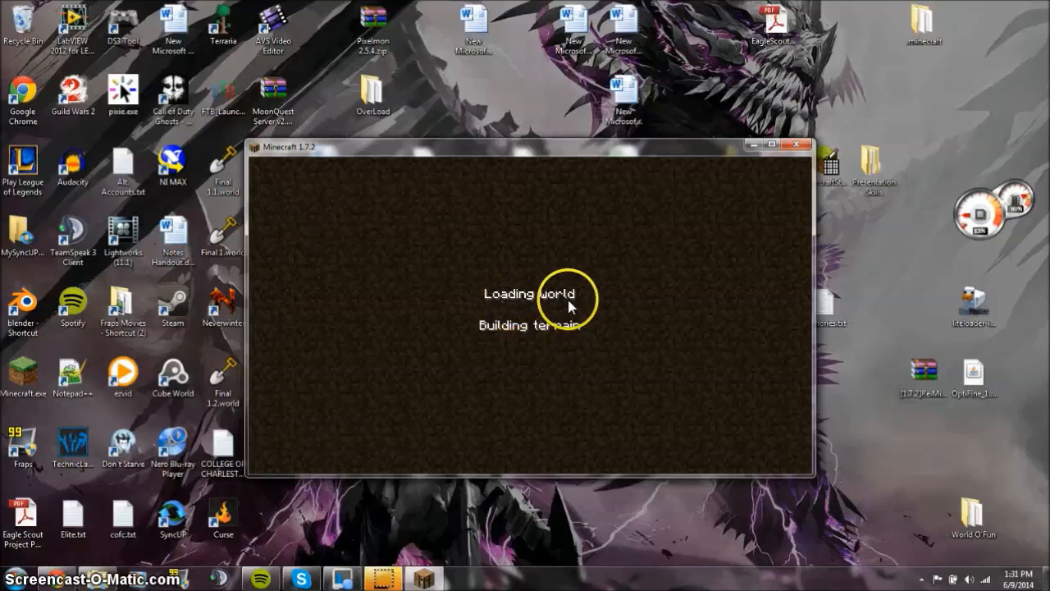
pyautogui.moveTo(540, 275)
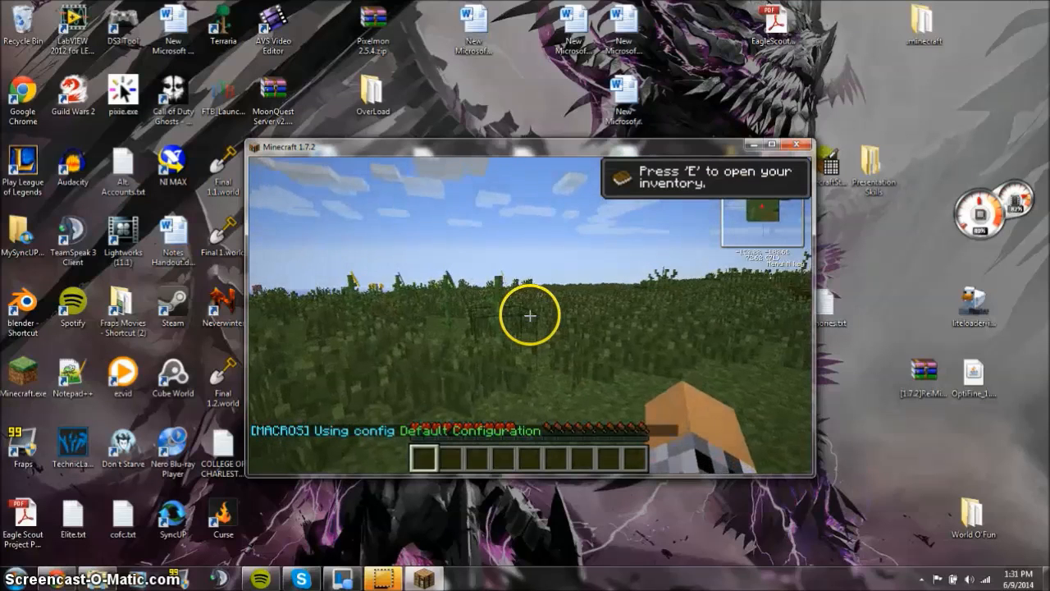
# Step: Open Rei's Minimap settings with E, confirm it is Enabled, exit, then press Esc for the game menu
pyautogui.press('e')
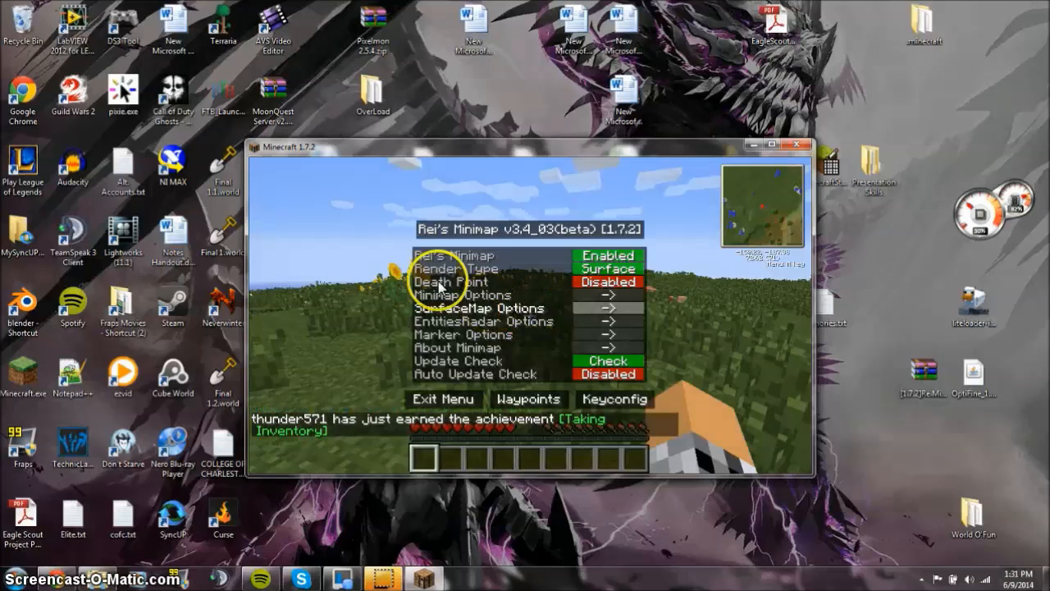
pyautogui.moveTo(471, 259)
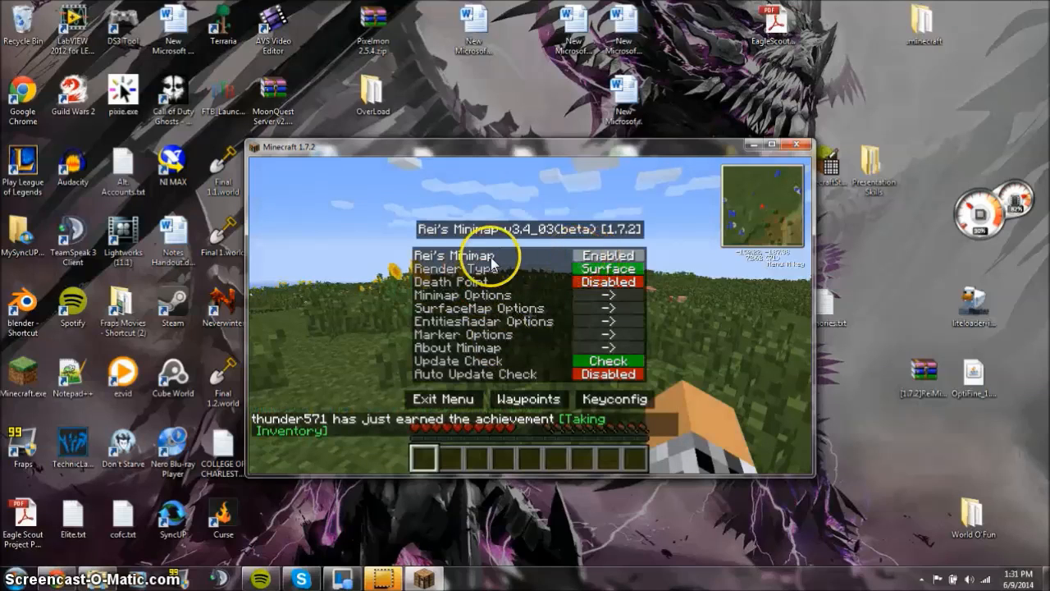
pyautogui.click(442, 398)
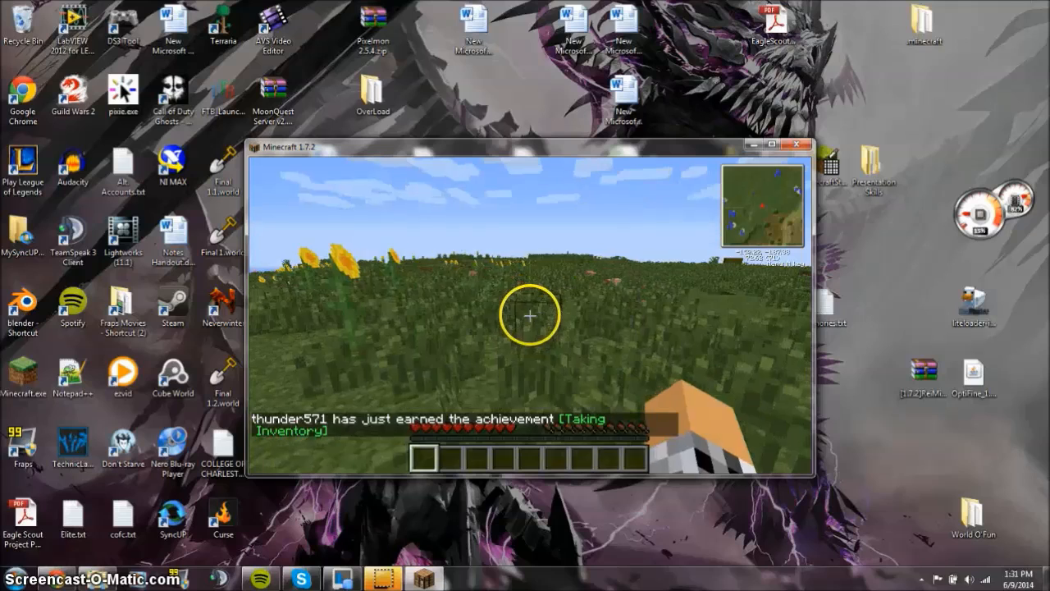
pyautogui.press('Escape')
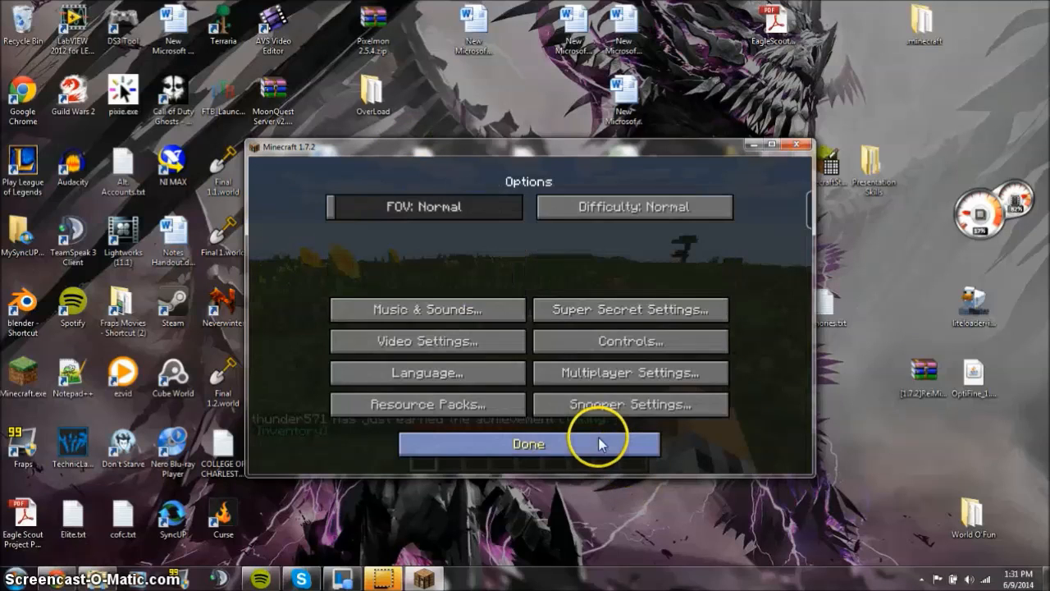
# Step: Open Controls, scroll the key bindings, and leave the Macro Bindings: Keys screen to resume play
pyautogui.click(630, 341)
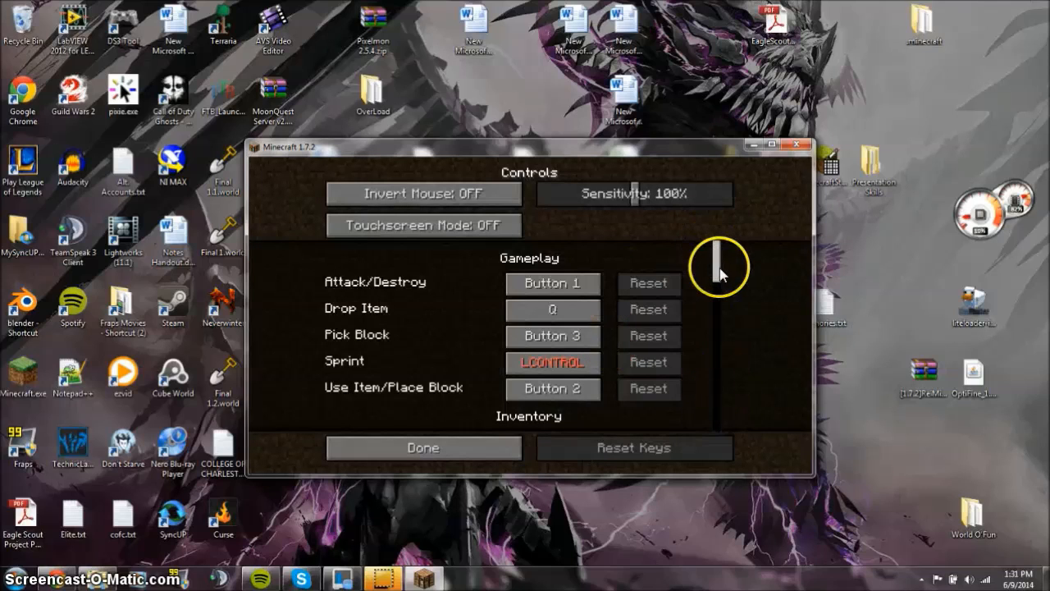
pyautogui.scroll(-3)
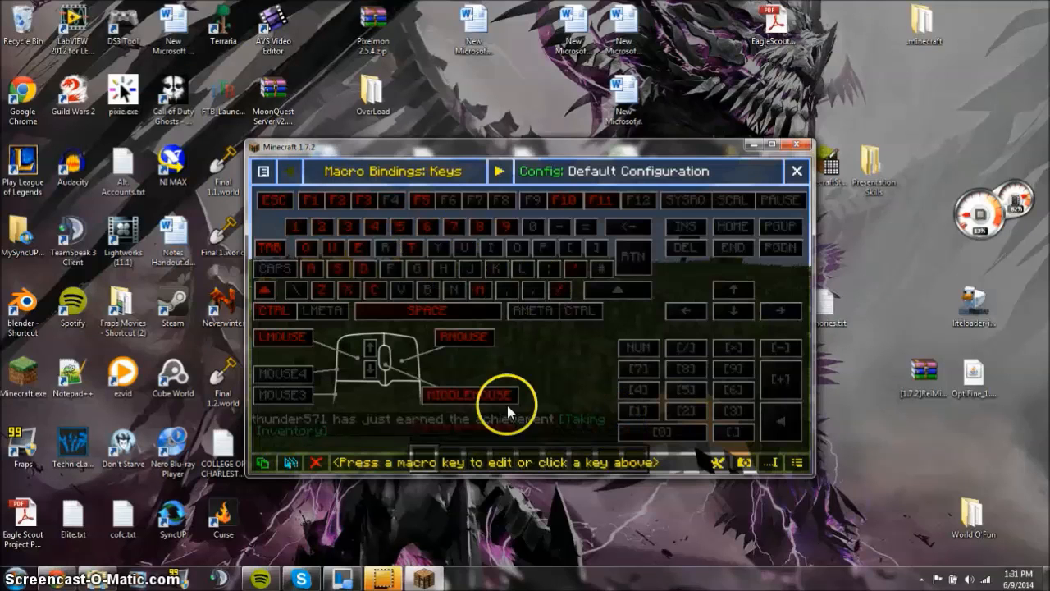
pyautogui.moveTo(503, 310)
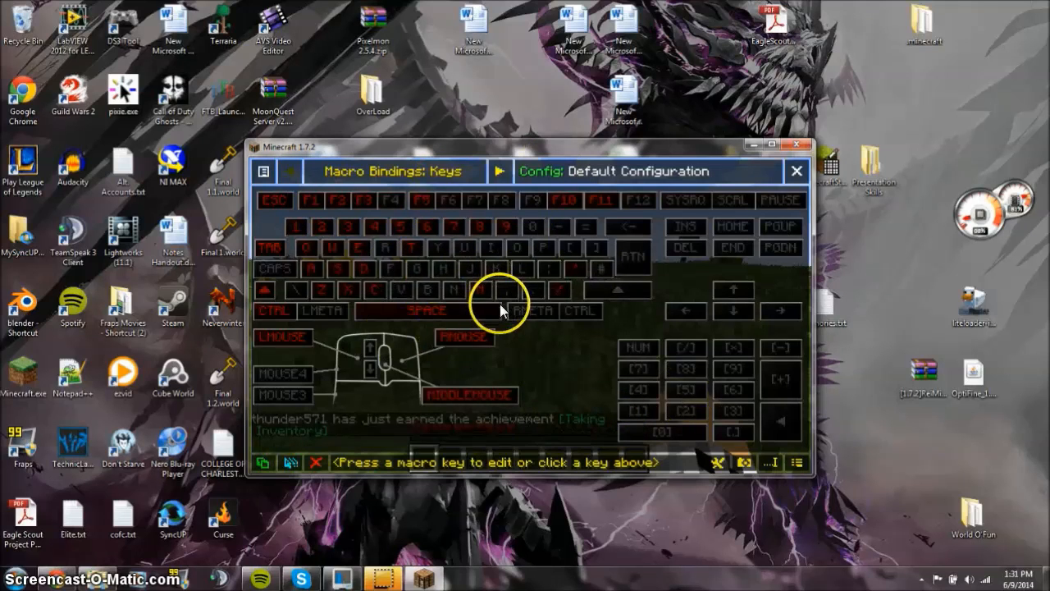
pyautogui.click(796, 171)
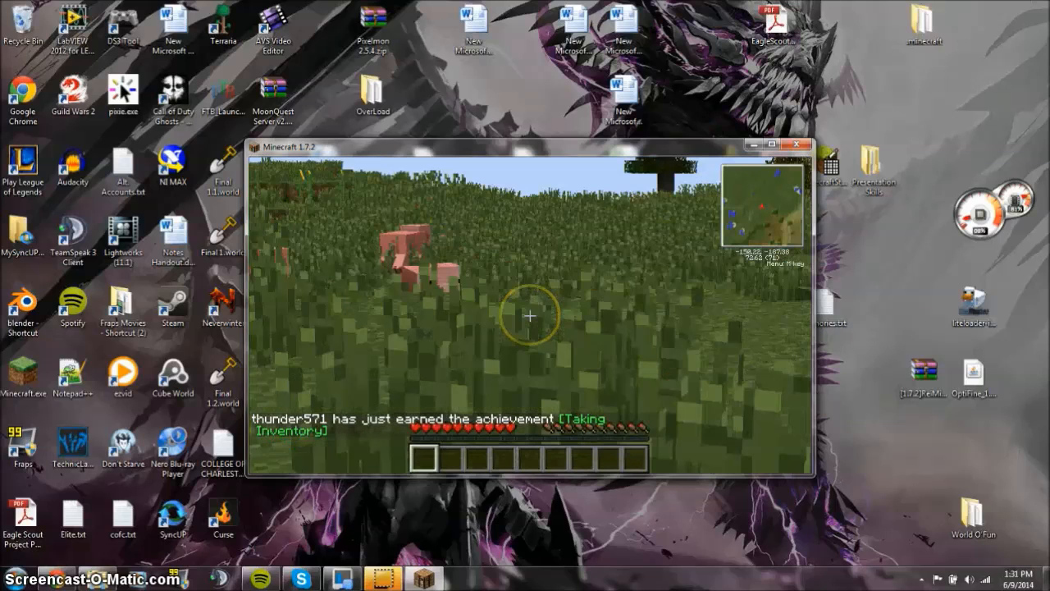